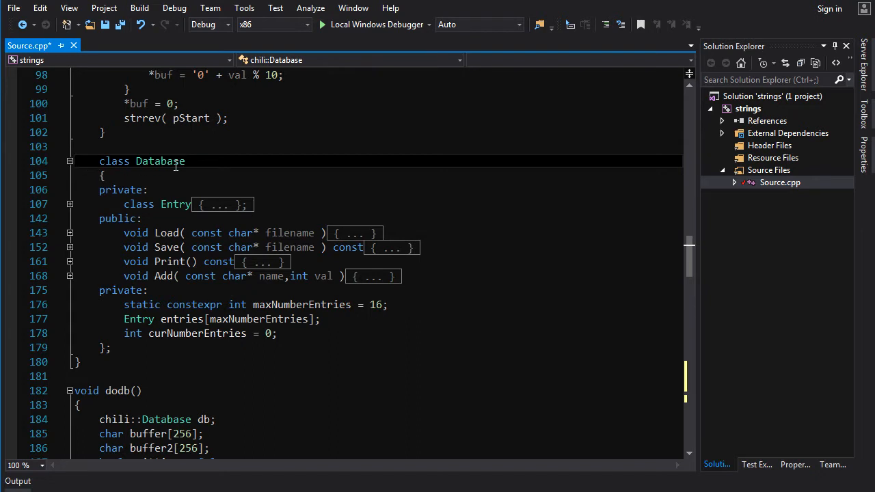
{"action": "mouse_move", "coordinate": [98, 309]}
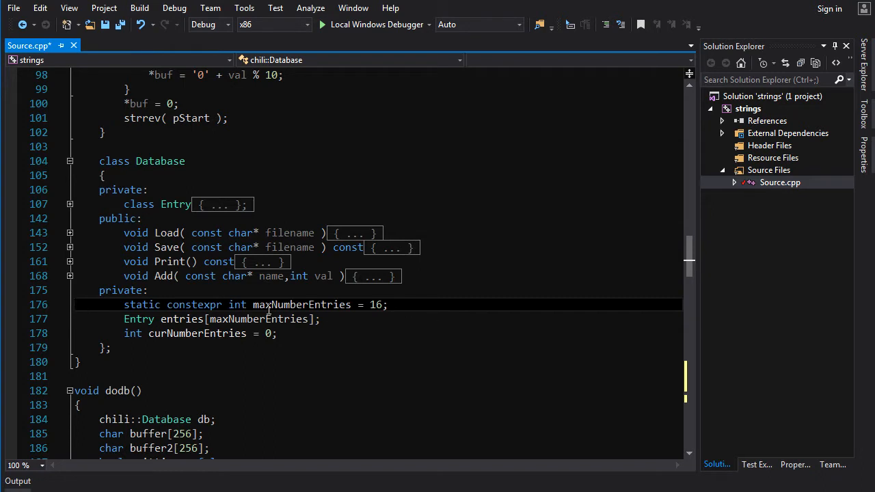
Step: Review the maxNumberEntries uses and fixed entries array, then add #include <vector> to Source.cpp
{"action": "double_click", "coordinate": [301, 304]}
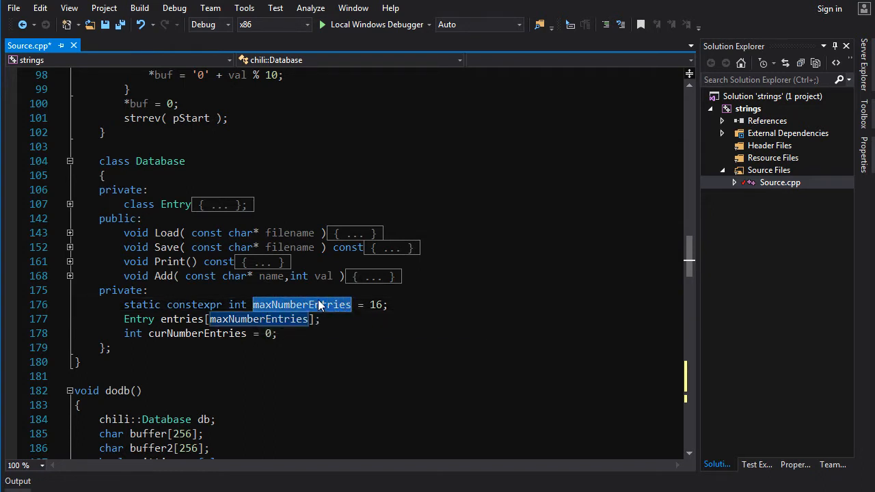
{"action": "double_click", "coordinate": [197, 333]}
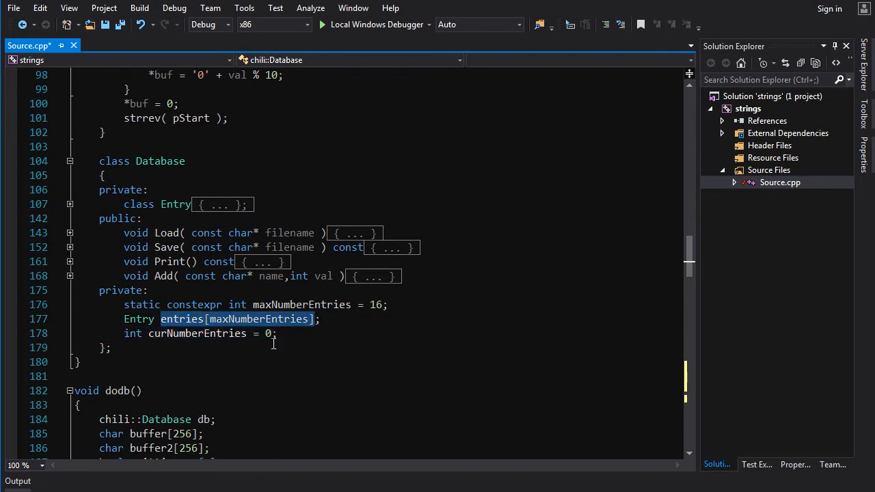
{"action": "mouse_move", "coordinate": [298, 319]}
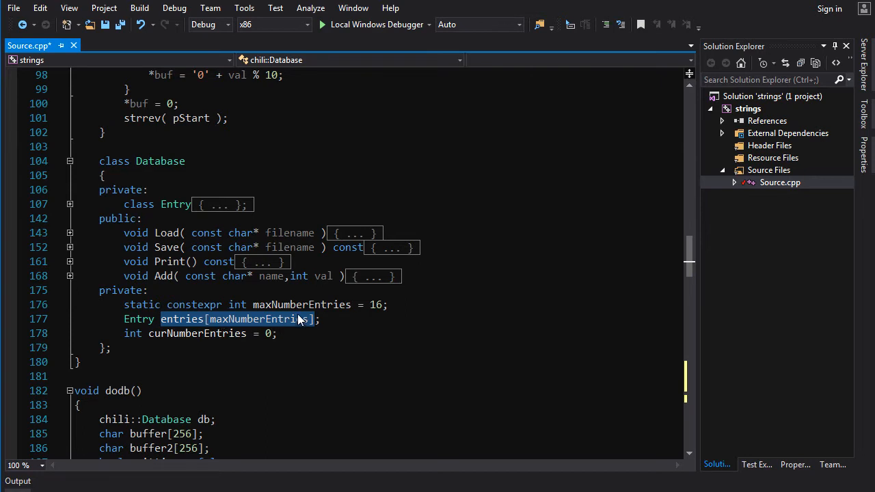
{"action": "mouse_move", "coordinate": [362, 306]}
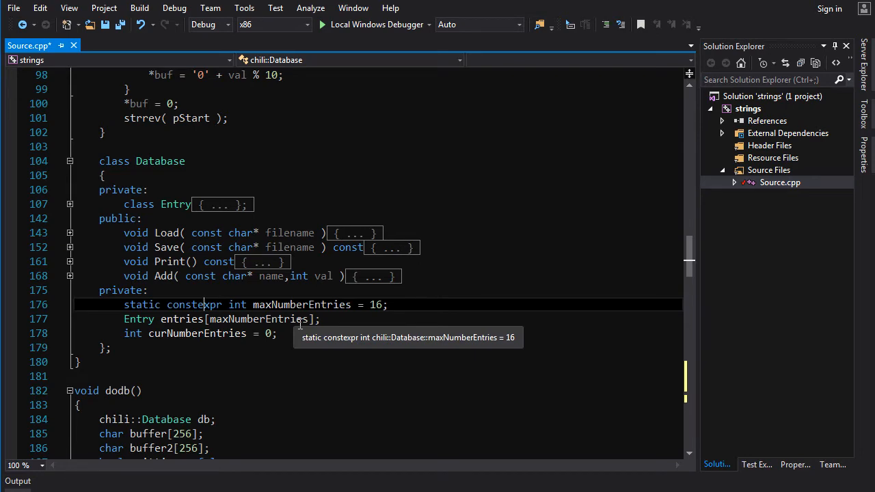
{"action": "mouse_move", "coordinate": [279, 338]}
{"action": "type", "text": "#include <v>"}
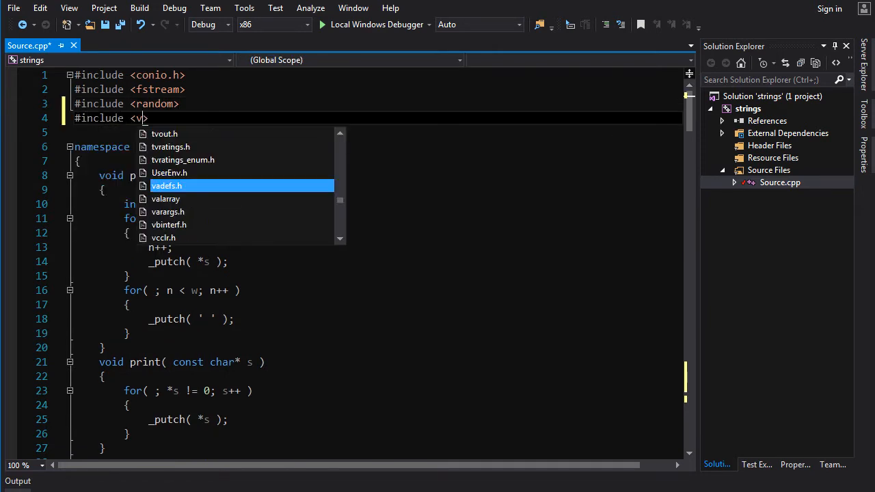
{"action": "type", "text": "ector"}
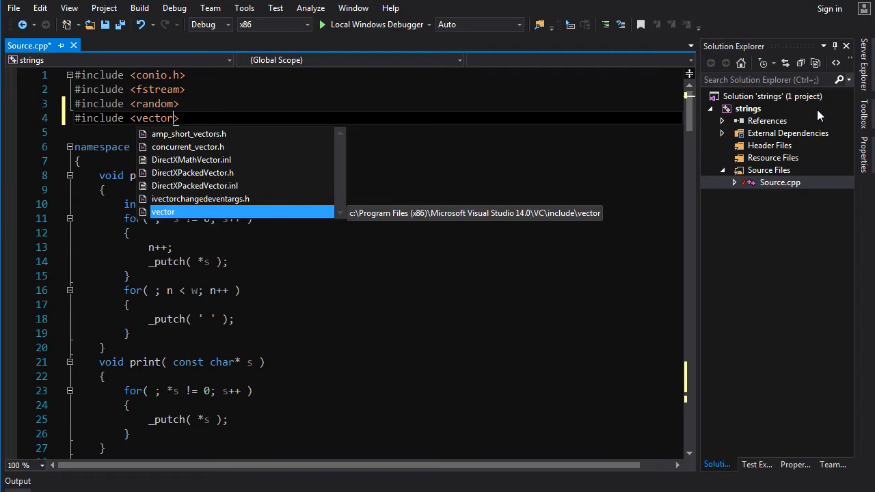
{"action": "scroll", "scroll_direction": "down", "scroll_amount": 3}
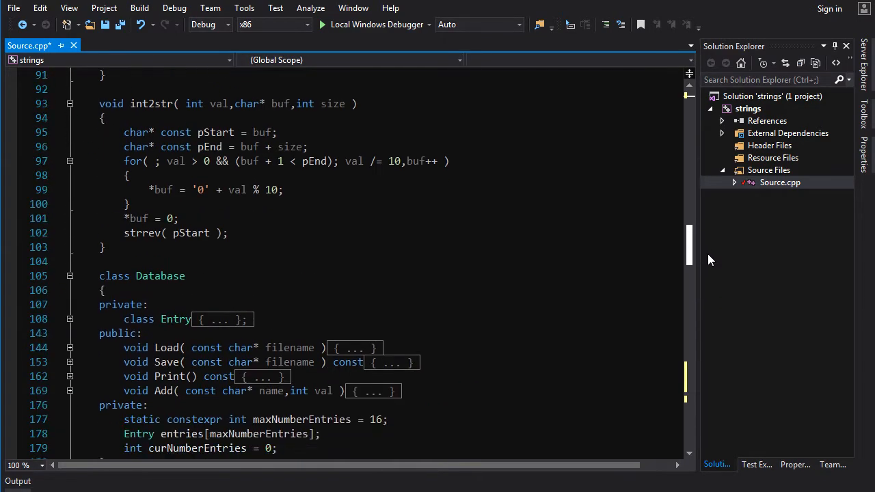
{"action": "scroll", "scroll_direction": "down", "scroll_amount": 3}
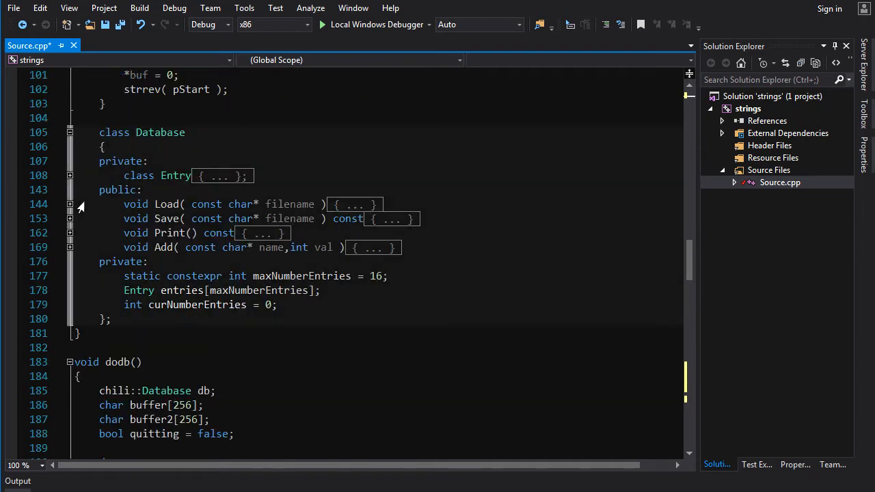
Step: Expand the Database Add body and start marking the old private member declarations
{"action": "left_click", "coordinate": [70, 204]}
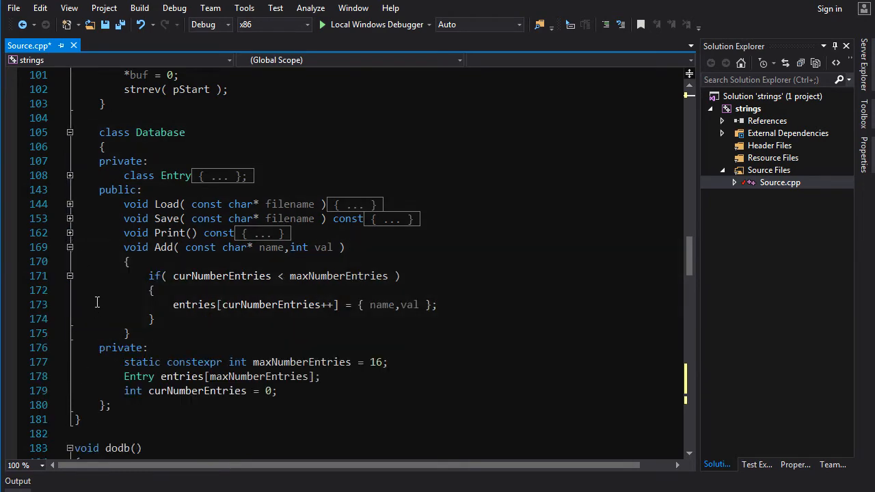
{"action": "scroll", "scroll_direction": "down", "scroll_amount": 3}
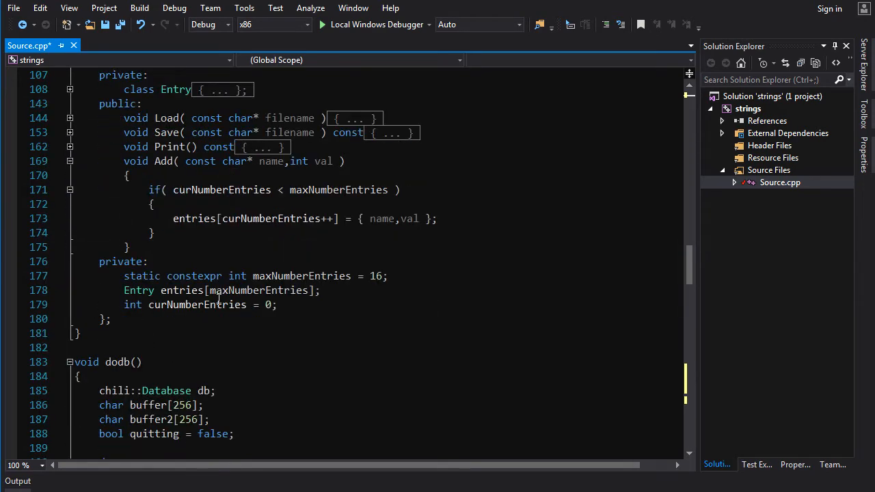
{"action": "left_click", "coordinate": [268, 305]}
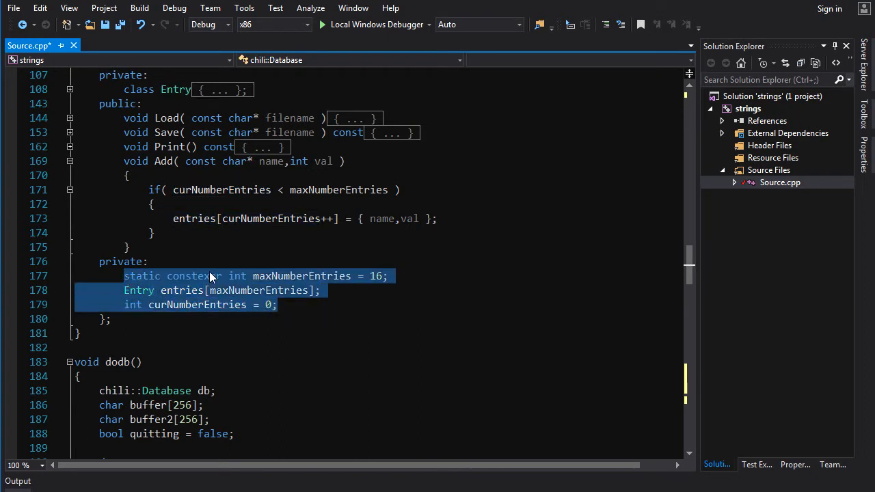
Step: Declare std::vector<Entry> entries; in place of the old members and mark Add's bounds-checked insert
{"action": "type", "text": "std::v"}
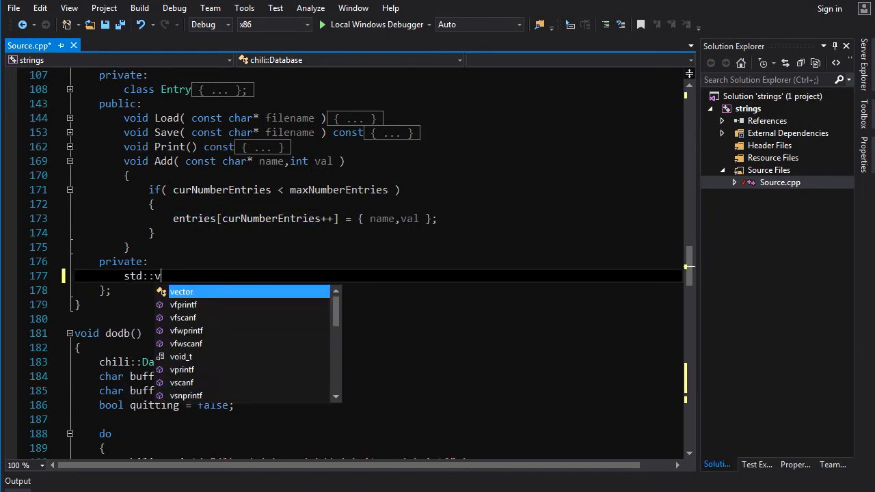
{"action": "type", "text": "ector<Entry> ent"}
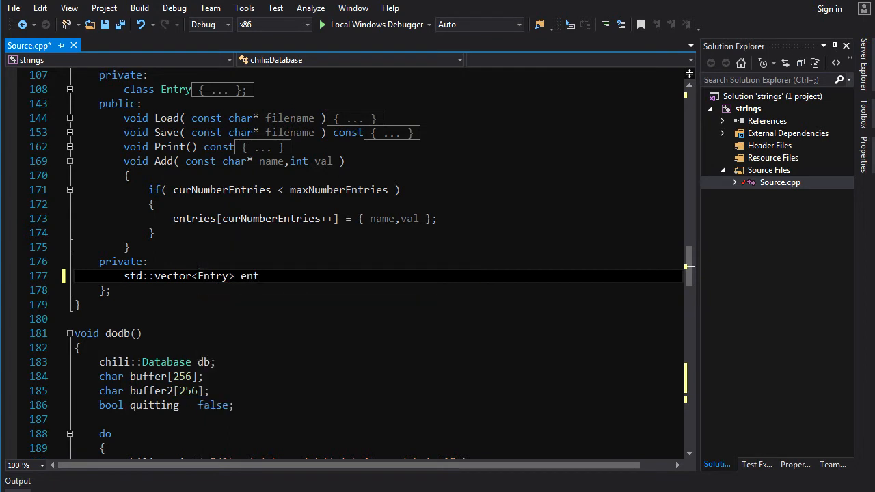
{"action": "type", "text": "ries;"}
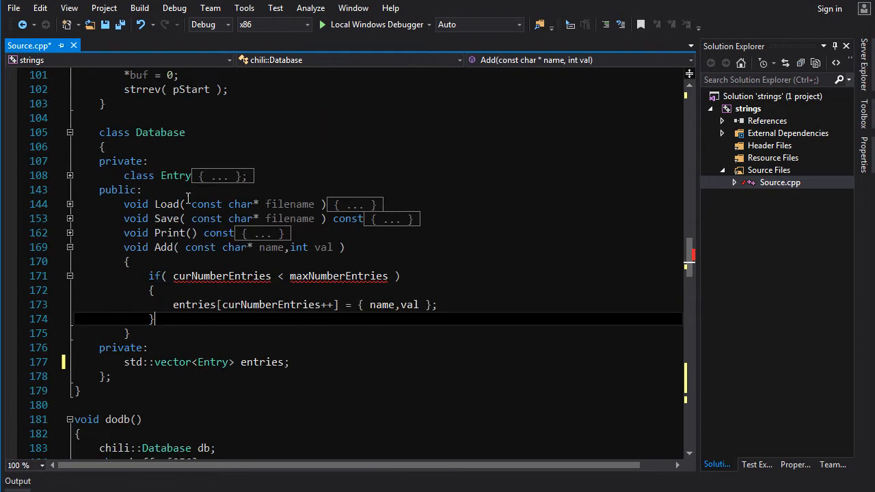
{"action": "mouse_move", "coordinate": [80, 204]}
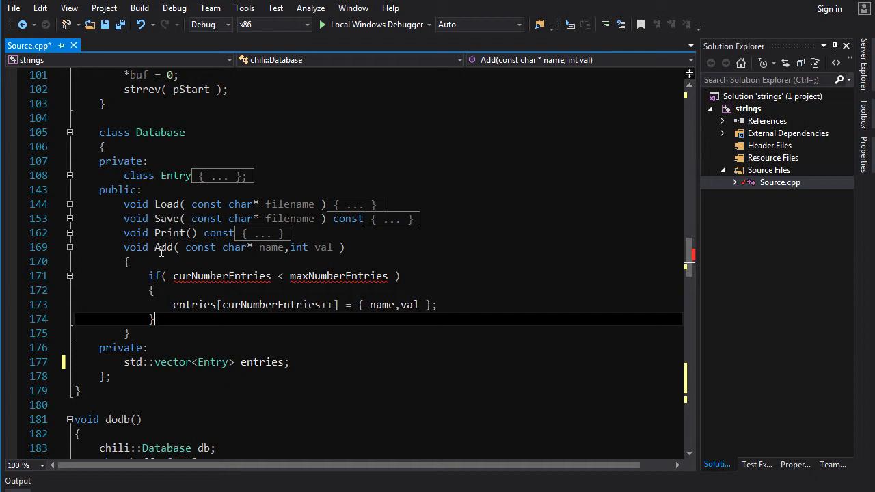
{"action": "mouse_move", "coordinate": [252, 368]}
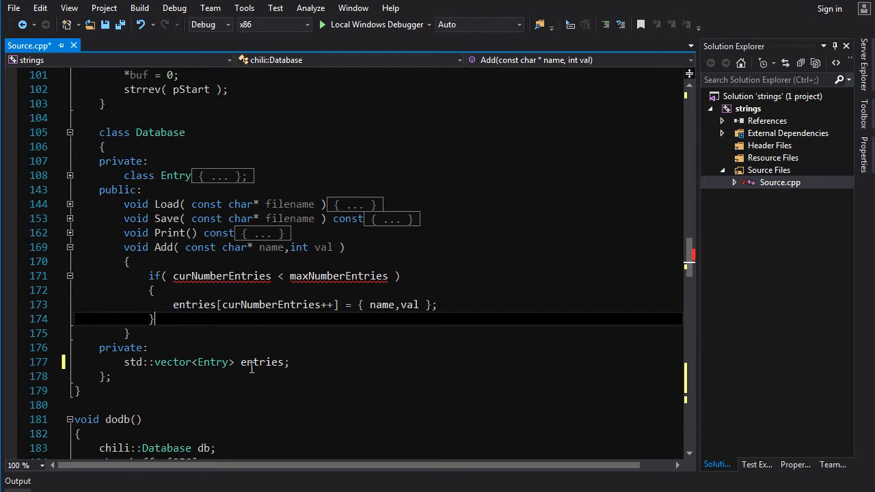
{"action": "mouse_move", "coordinate": [182, 382]}
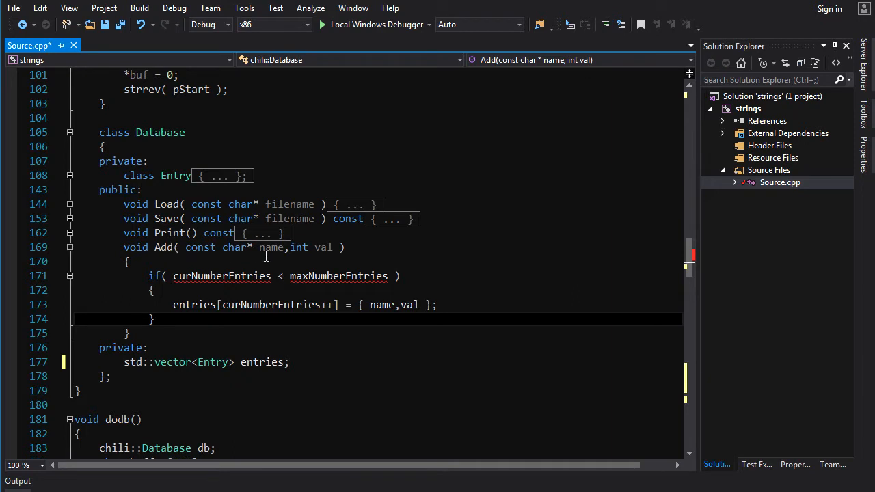
{"action": "mouse_move", "coordinate": [321, 304]}
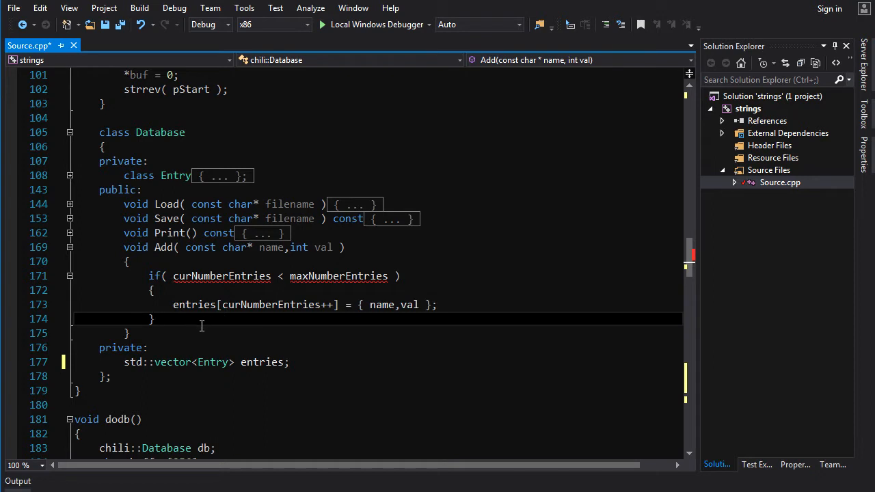
{"action": "left_click_drag", "start_coordinate": [148, 275], "coordinate": [154, 319]}
{"action": "type", "text": "entries."}
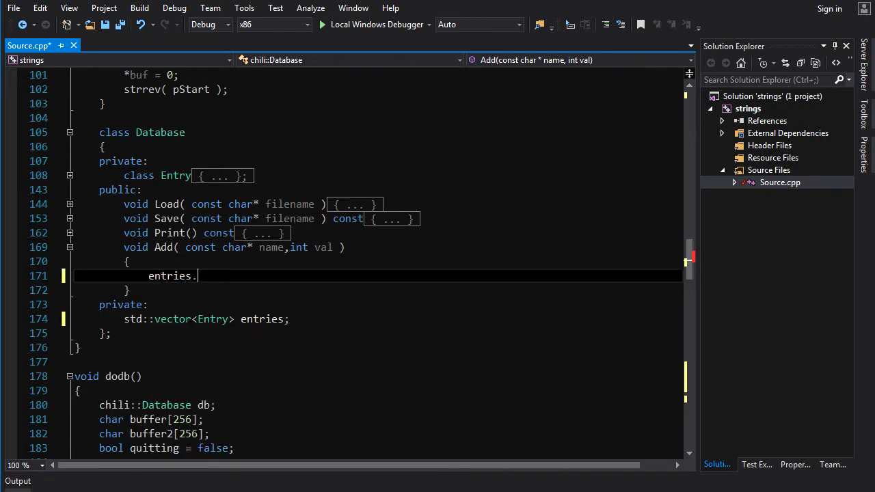
Step: Write Add's body as entries.emplace_back( name,val );
{"action": "type", "text": "e"}
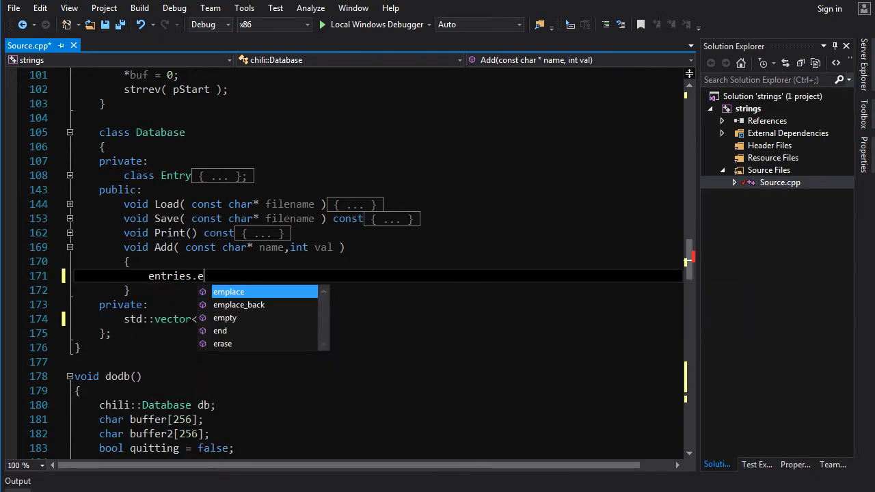
{"action": "type", "text": "mplace_back"}
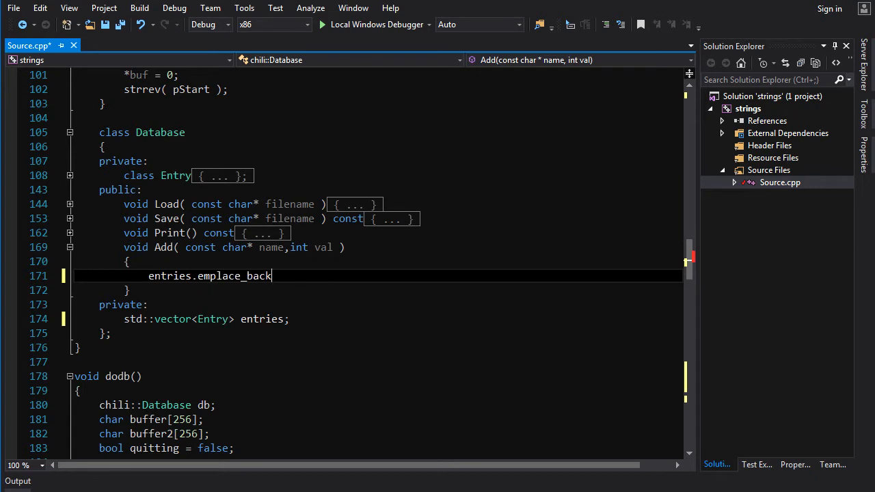
{"action": "type", "text": "("}
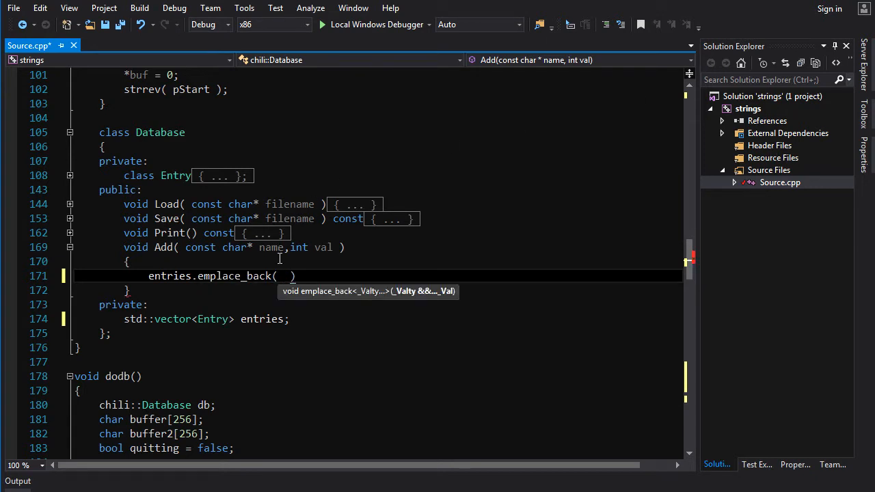
{"action": "type", "text": "name"}
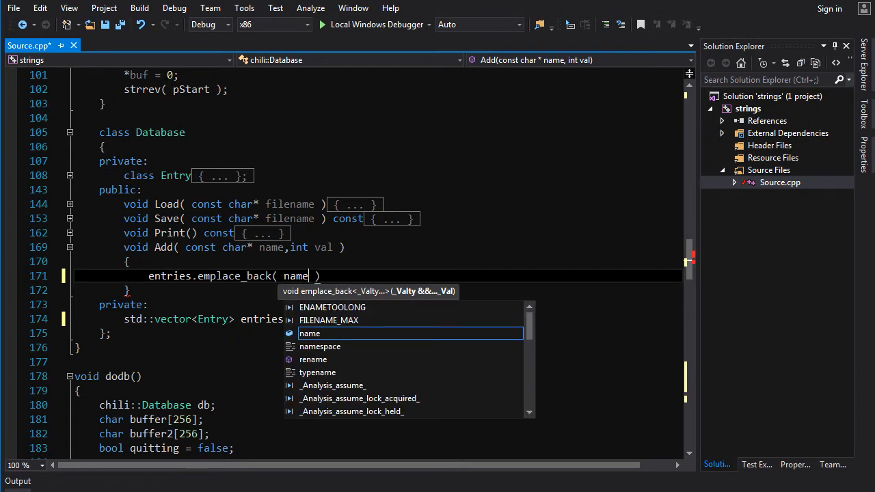
{"action": "type", "text": ",val"}
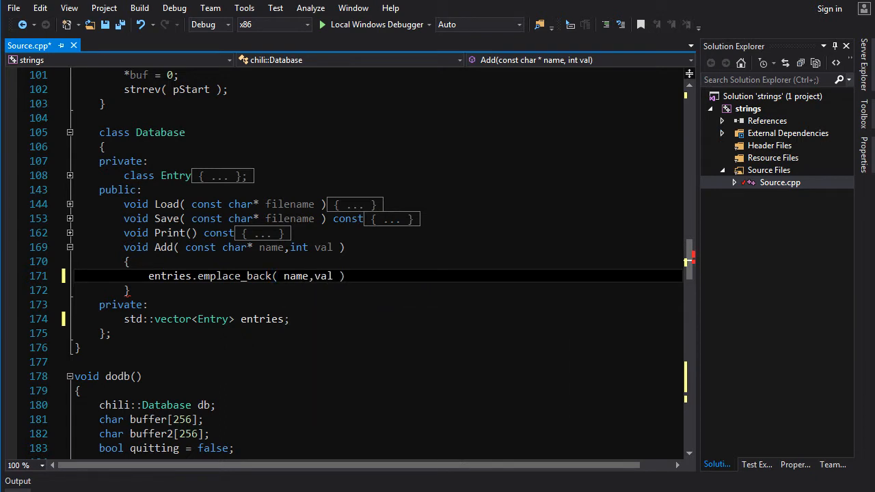
{"action": "type", "text": ";"}
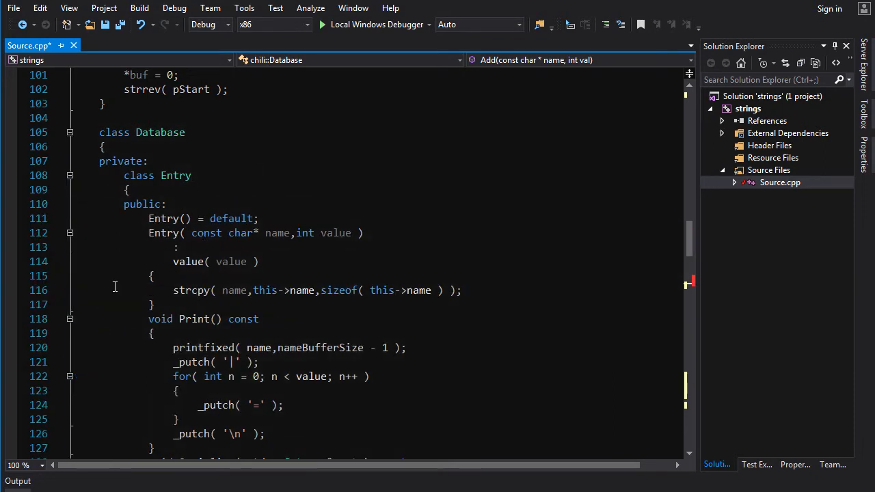
Step: Fold the Entry class and finished Add body, and expand Print for editing
{"action": "left_click", "coordinate": [70, 233]}
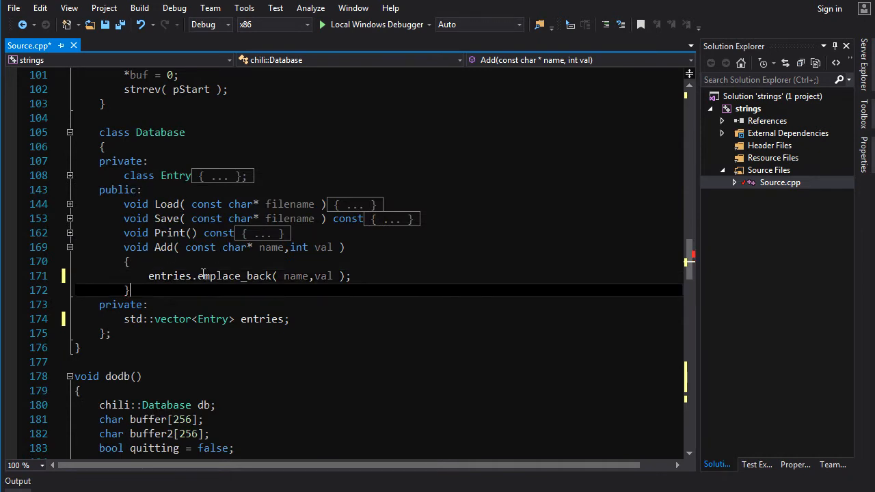
{"action": "double_click", "coordinate": [164, 246]}
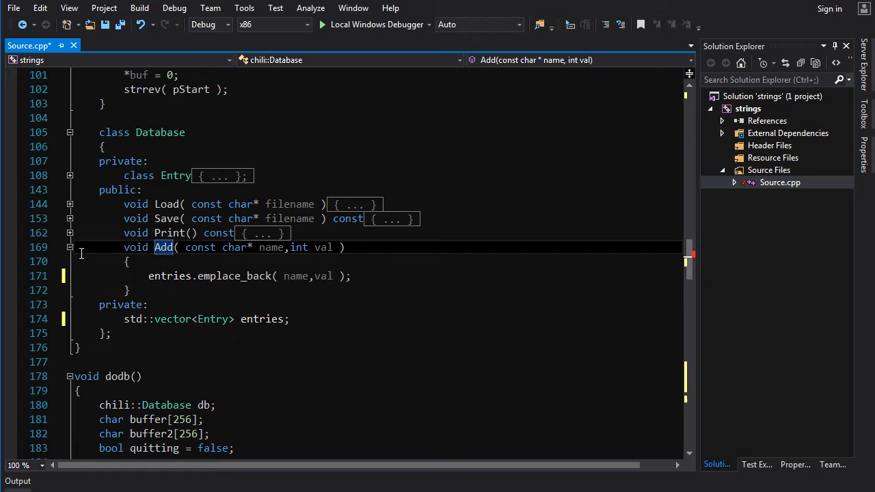
{"action": "left_click", "coordinate": [70, 248]}
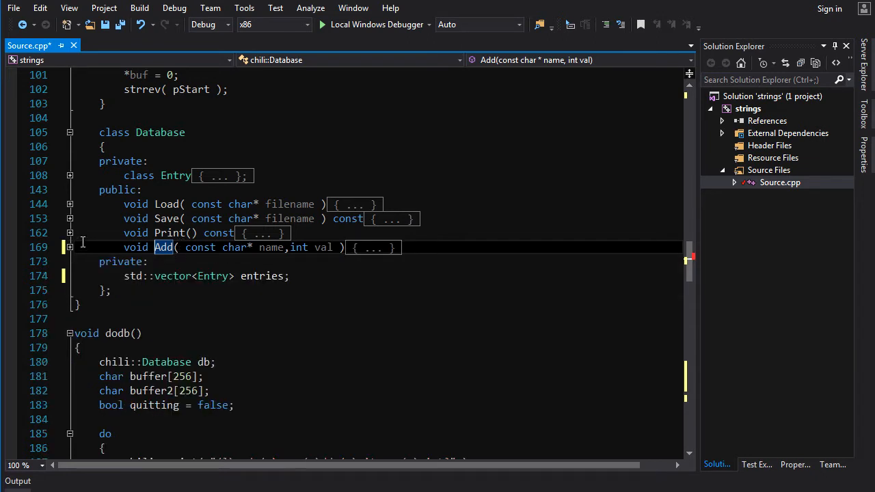
{"action": "left_click", "coordinate": [69, 233]}
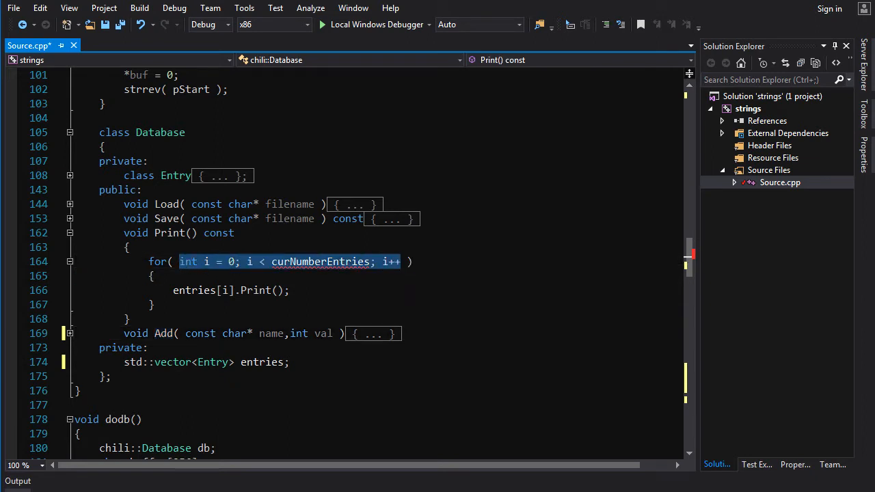
Step: Rewrite Print's loop as for( const Entry& e : entries ) calling e.Print(), then fold Print
{"action": "type", "text": "const int"}
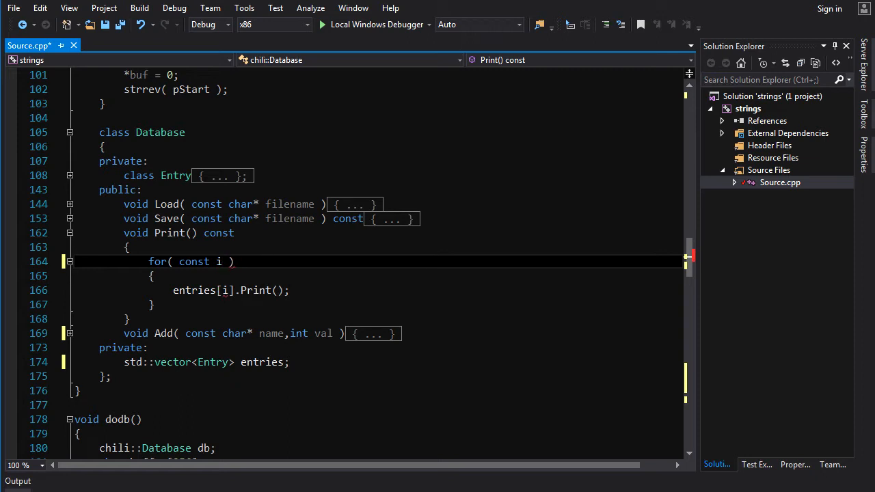
{"action": "type", "text": "au"}
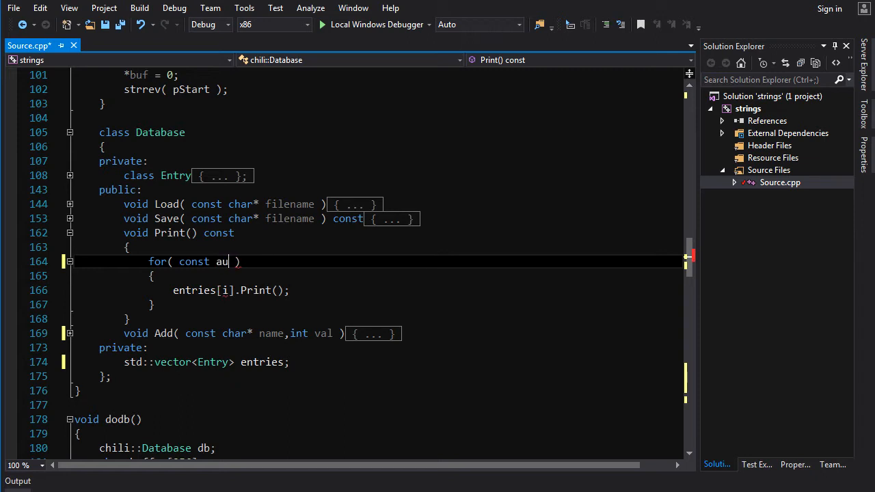
{"action": "key", "text": "Backspace"}
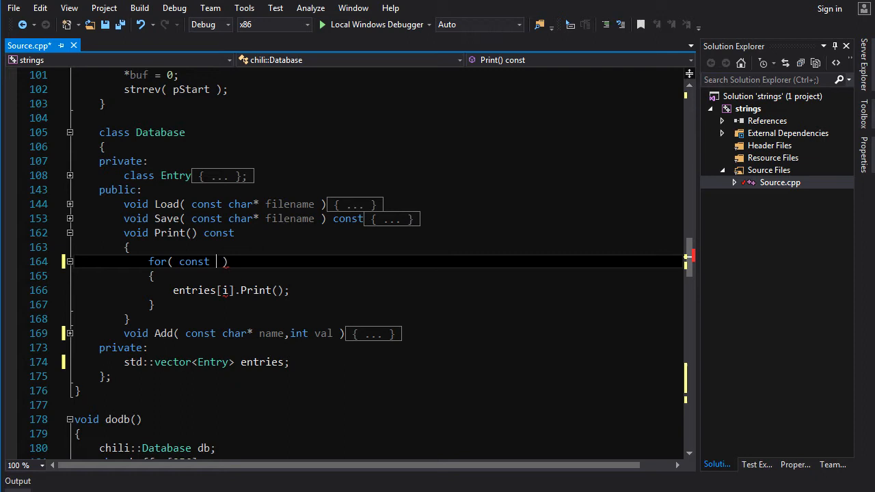
{"action": "type", "text": "Entry&"}
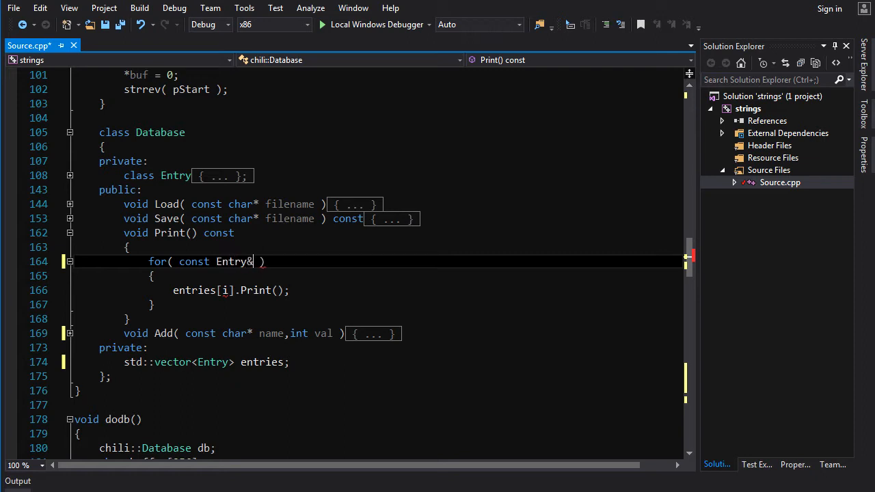
{"action": "type", "text": "e :"}
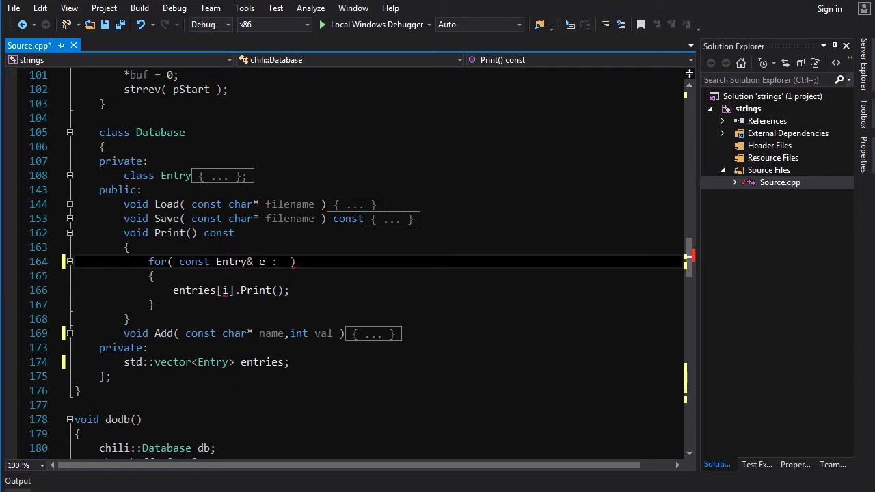
{"action": "type", "text": "entries"}
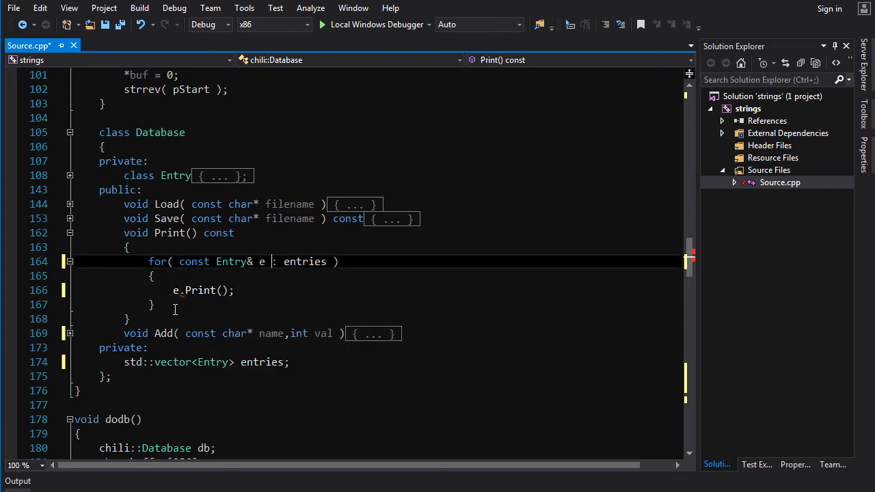
{"action": "left_click", "coordinate": [70, 232]}
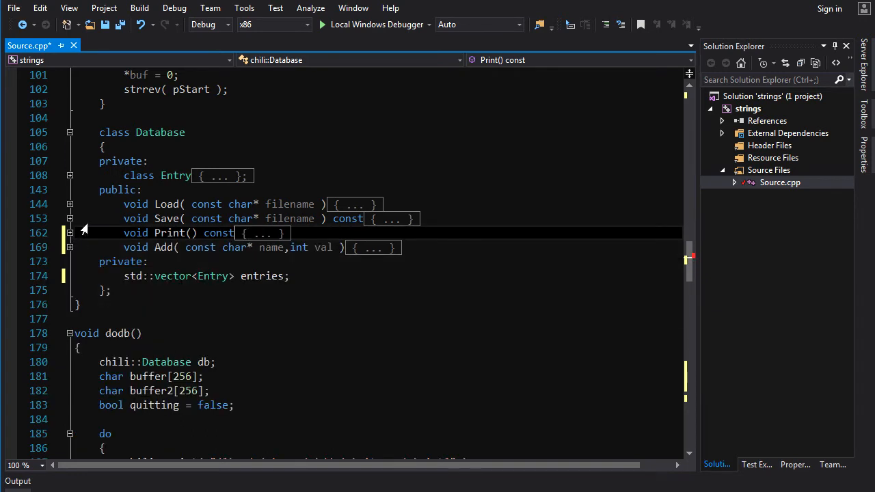
Step: In Save, add const int size = entries.size(); after the ofstream line as the written count
{"action": "left_click", "coordinate": [70, 219]}
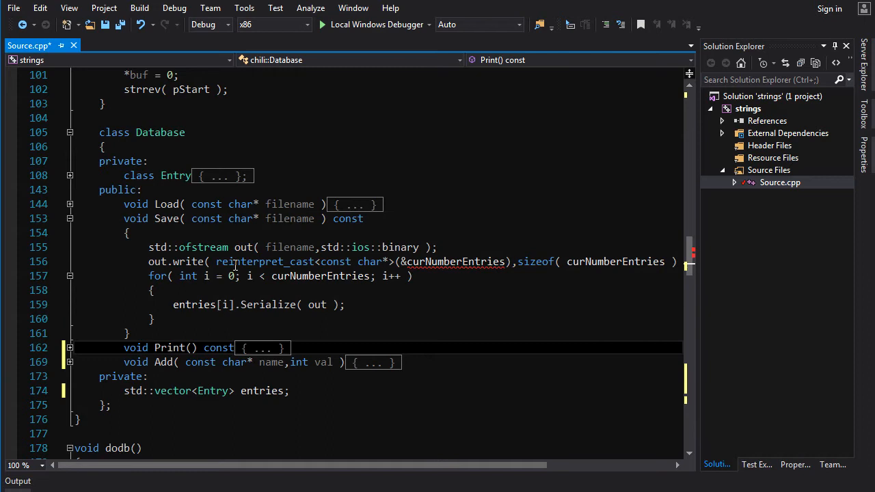
{"action": "mouse_move", "coordinate": [192, 261]}
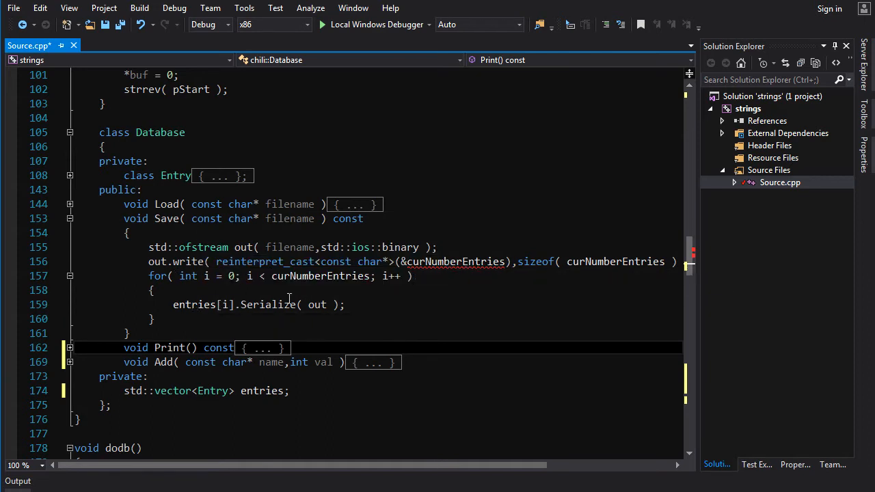
{"action": "scroll", "scroll_direction": "right", "scroll_amount": 3}
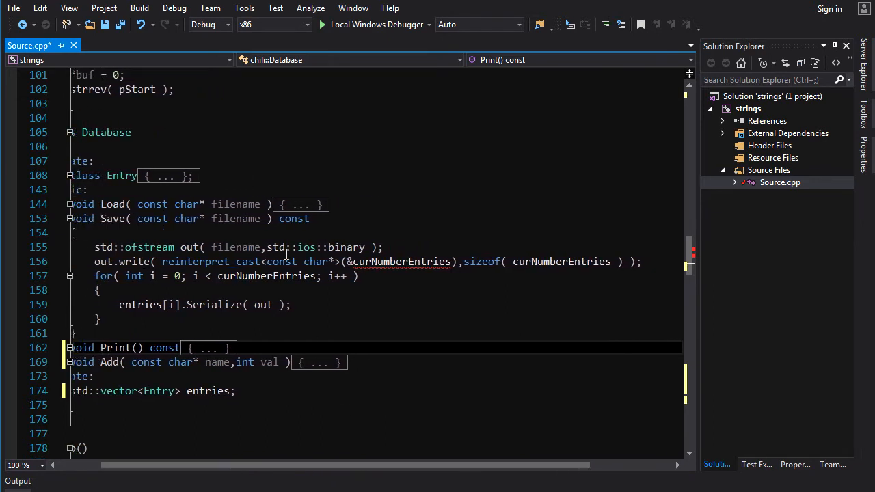
{"action": "mouse_move", "coordinate": [421, 262]}
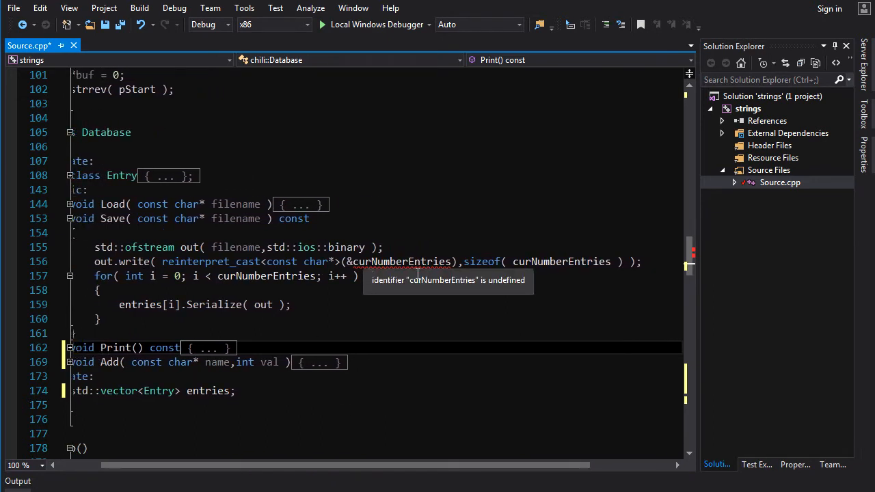
{"action": "mouse_move", "coordinate": [419, 276]}
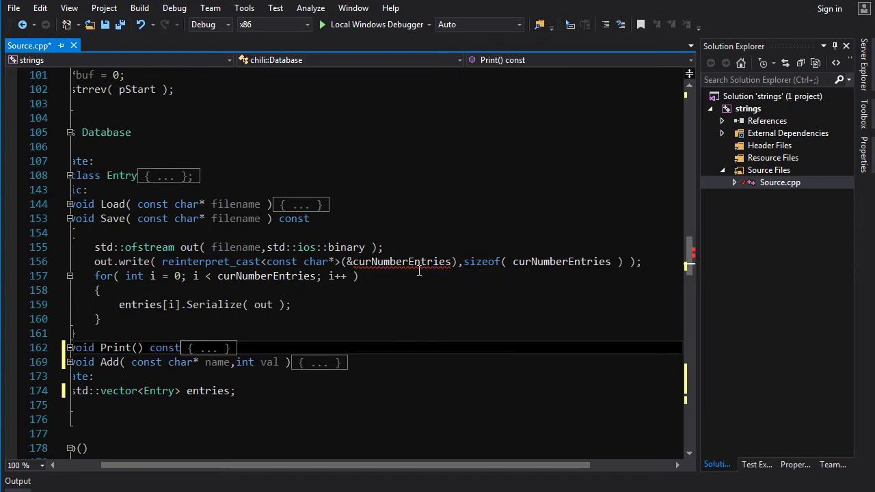
{"action": "left_click", "coordinate": [384, 247]}
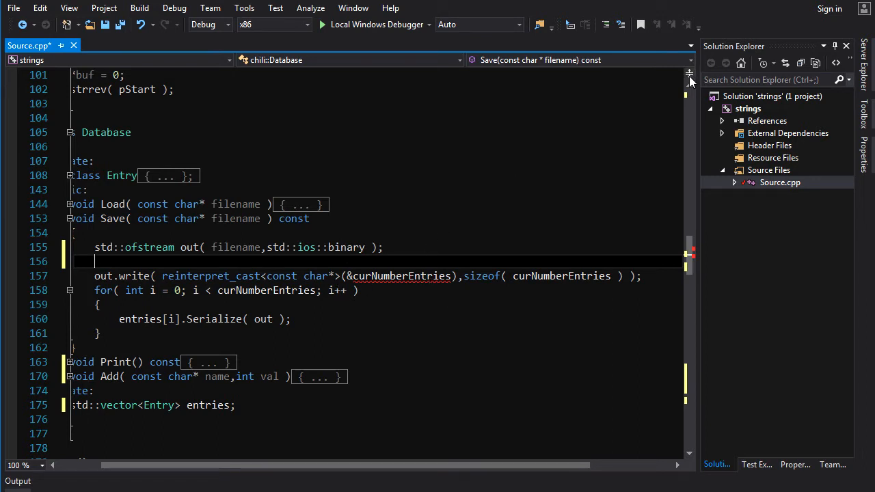
{"action": "type", "text": "const"}
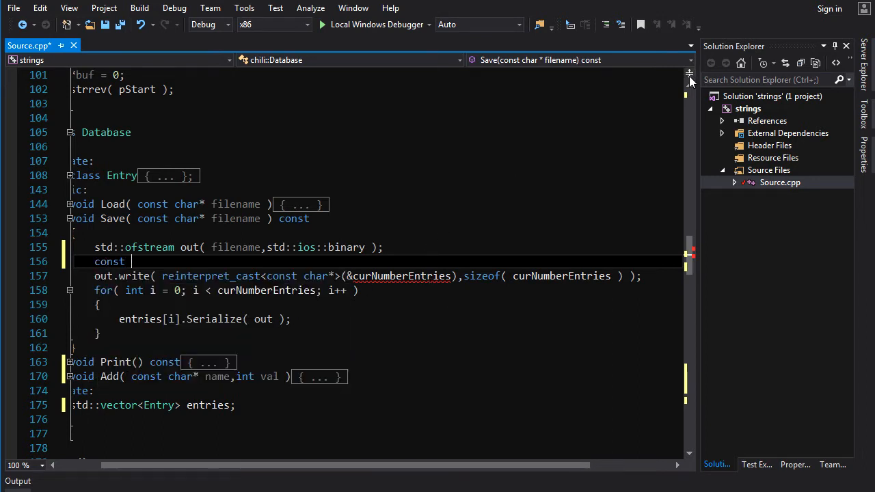
{"action": "type", "text": "int size ="}
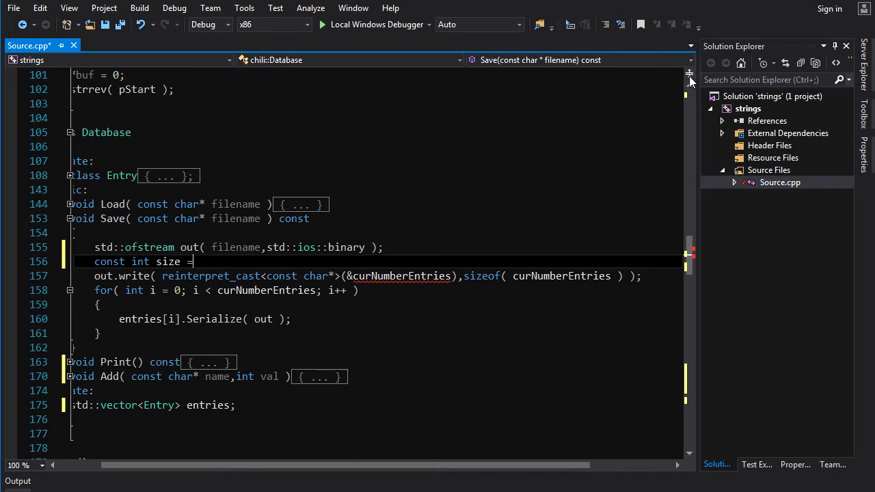
{"action": "type", "text": "entries.e"}
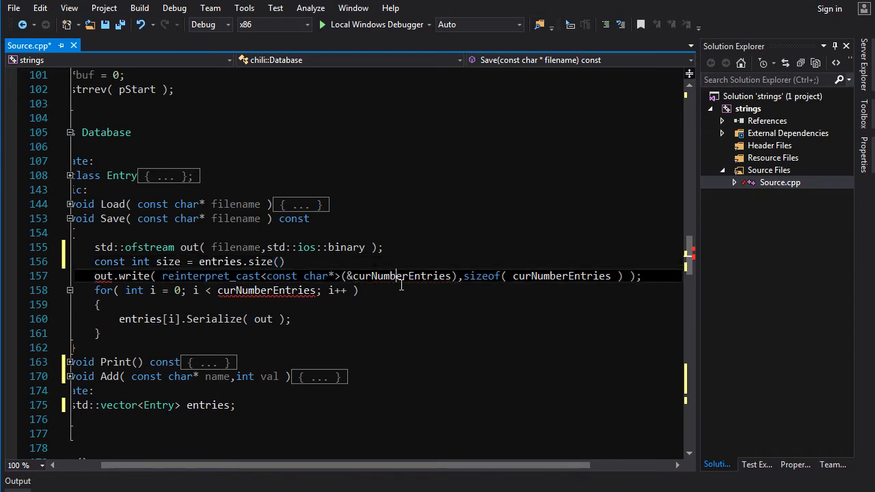
{"action": "type", "text": "si"}
{"action": "left_click", "coordinate": [378, 262]}
{"action": "type", "text": ";"}
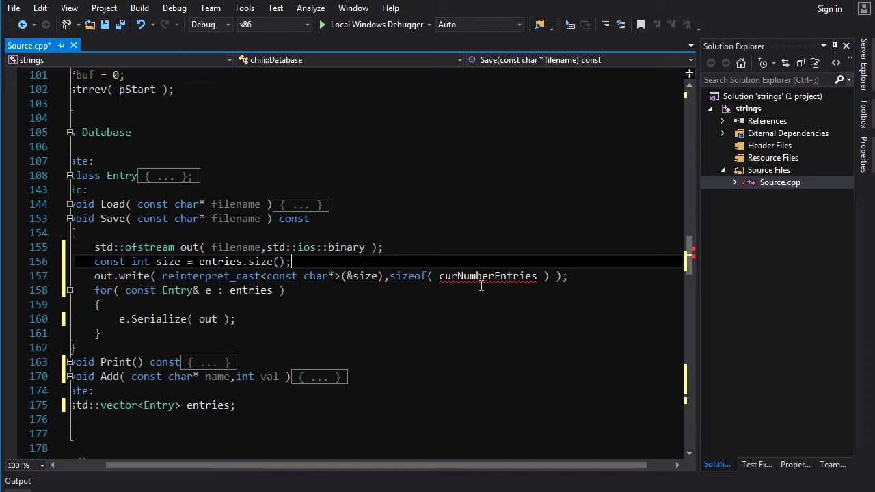
{"action": "type", "text": "s"}
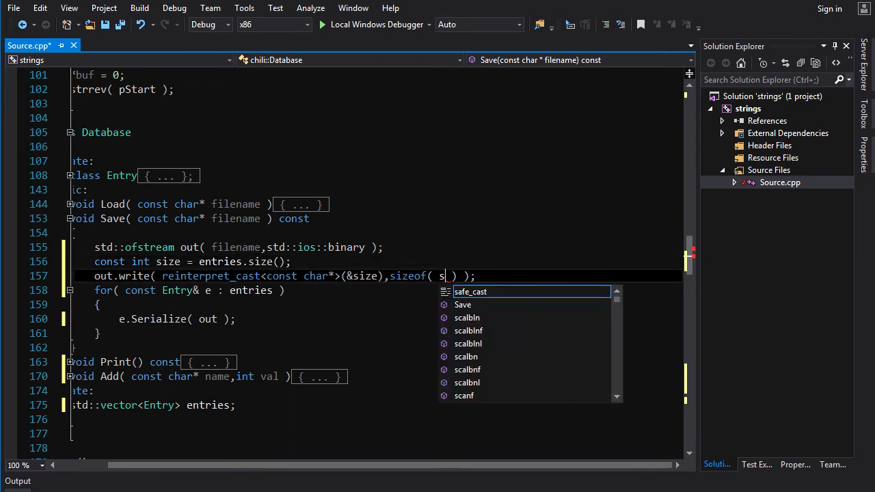
{"action": "type", "text": "ize"}
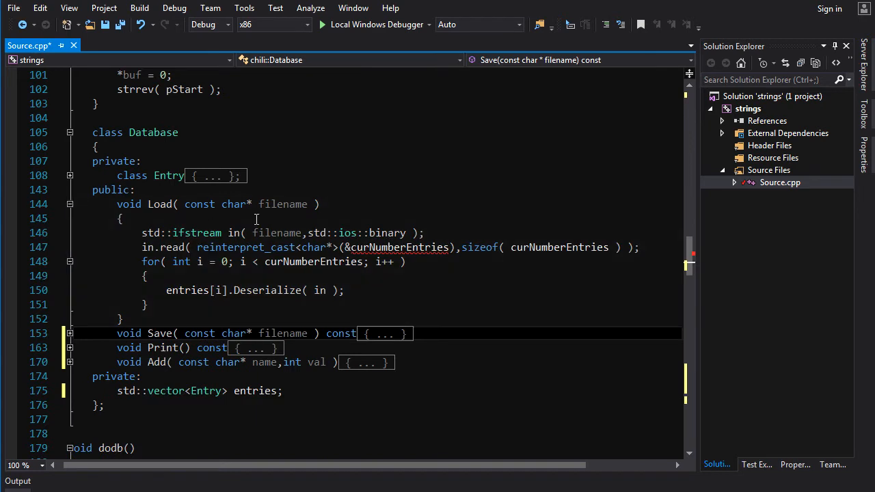
{"action": "mouse_move", "coordinate": [156, 248]}
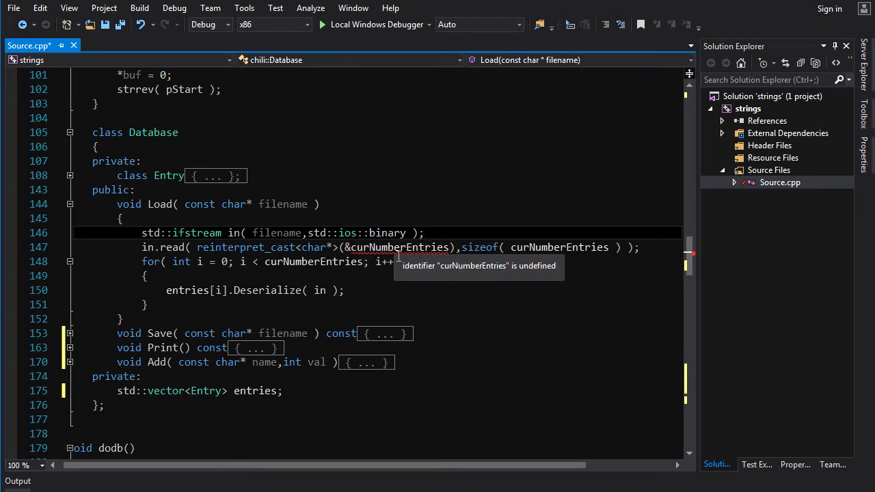
{"action": "mouse_move", "coordinate": [334, 233]}
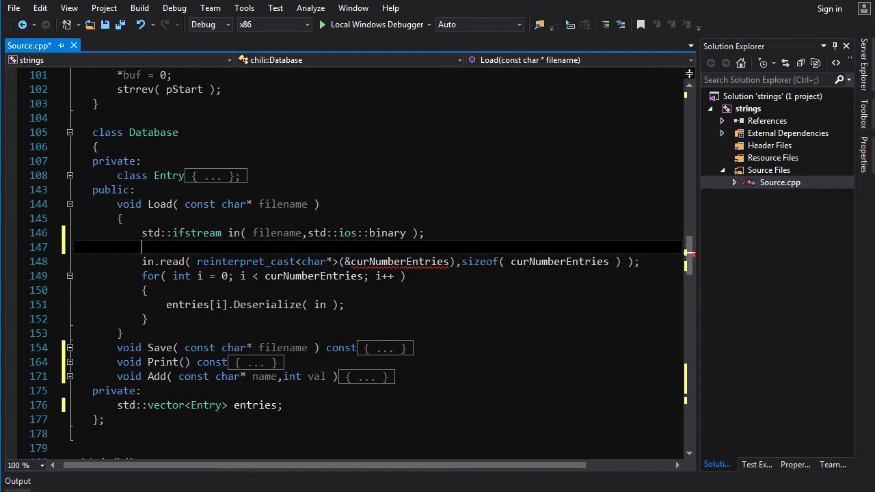
Step: In Load, declare int nEntries; and read the entry count into it instead of the old member
{"action": "type", "text": "co"}
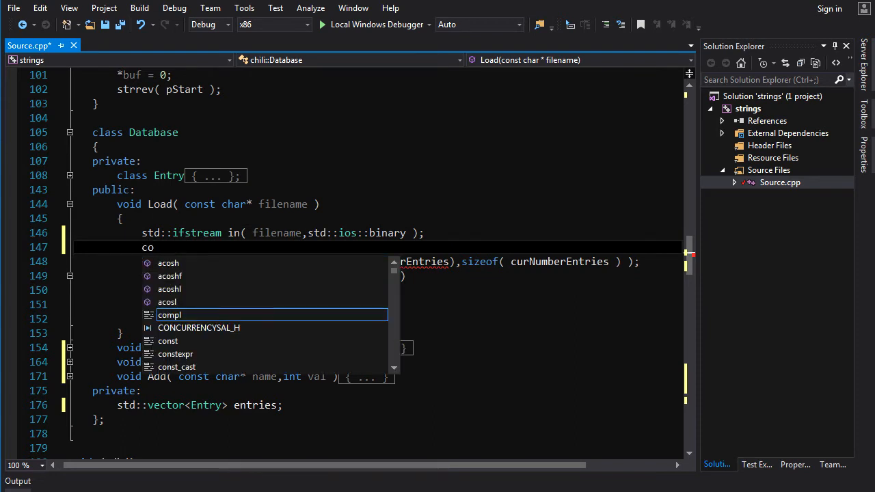
{"action": "type", "text": "int"}
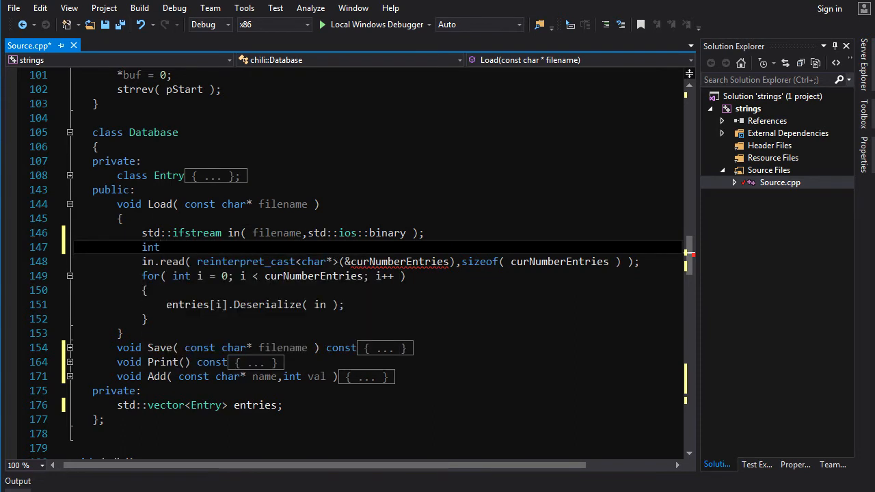
{"action": "type", "text": "n"}
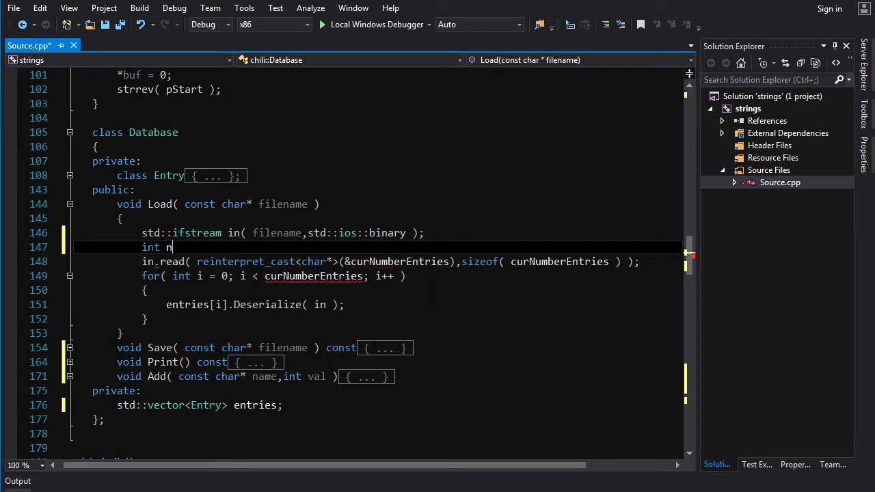
{"action": "type", "text": "Entries;"}
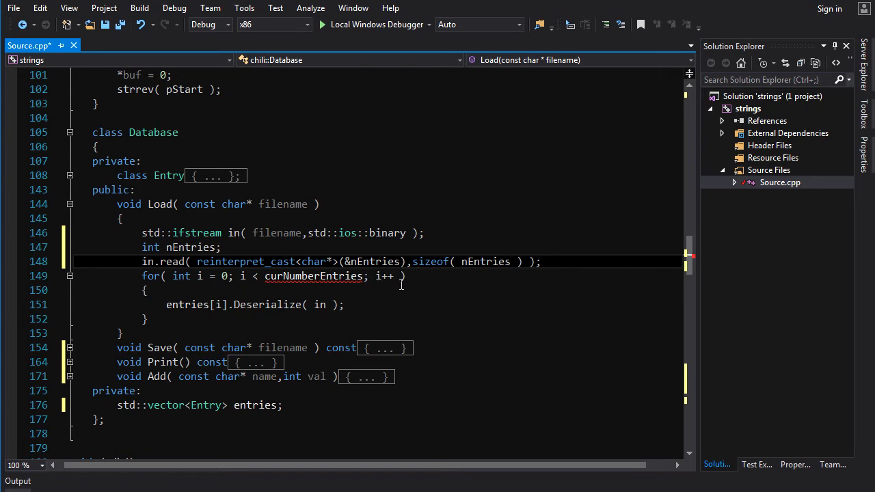
{"action": "type", "text": "nEntries"}
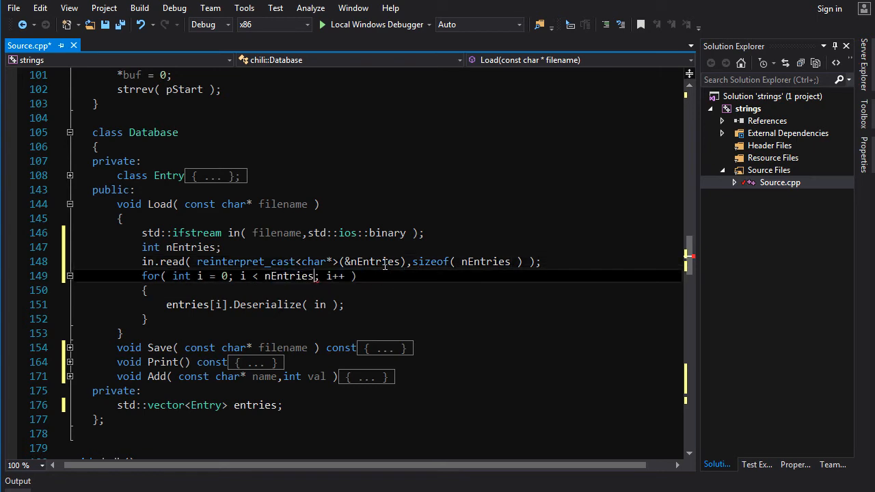
{"action": "double_click", "coordinate": [288, 275]}
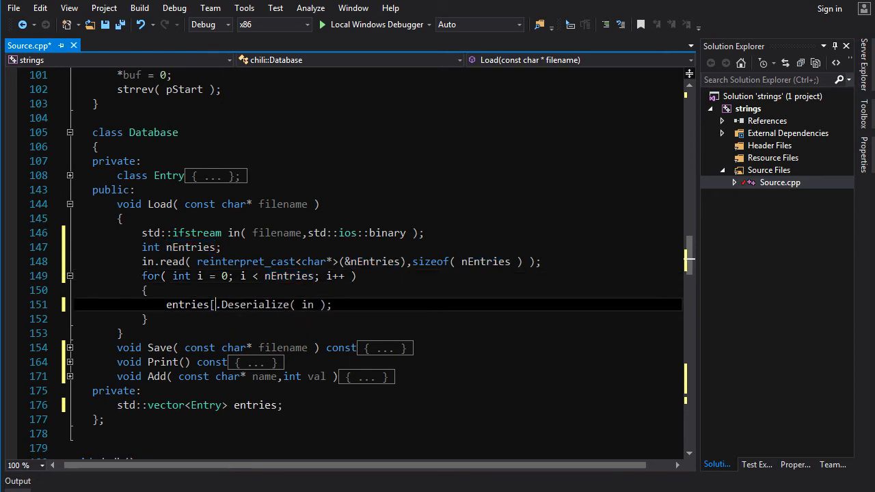
{"action": "double_click", "coordinate": [187, 304]}
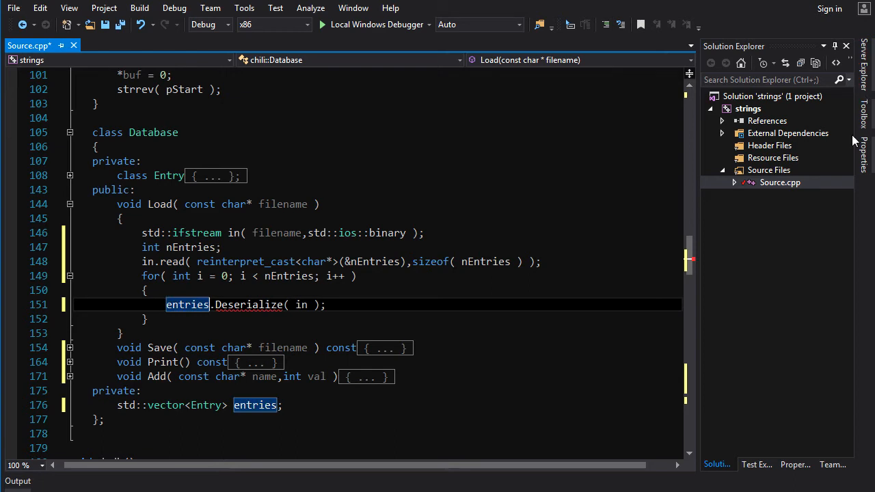
{"action": "mouse_move", "coordinate": [249, 304]}
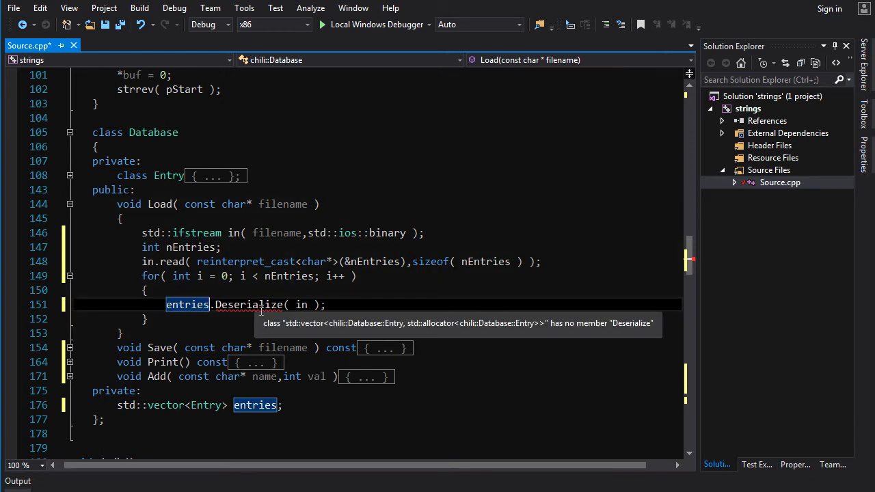
{"action": "mouse_move", "coordinate": [239, 303]}
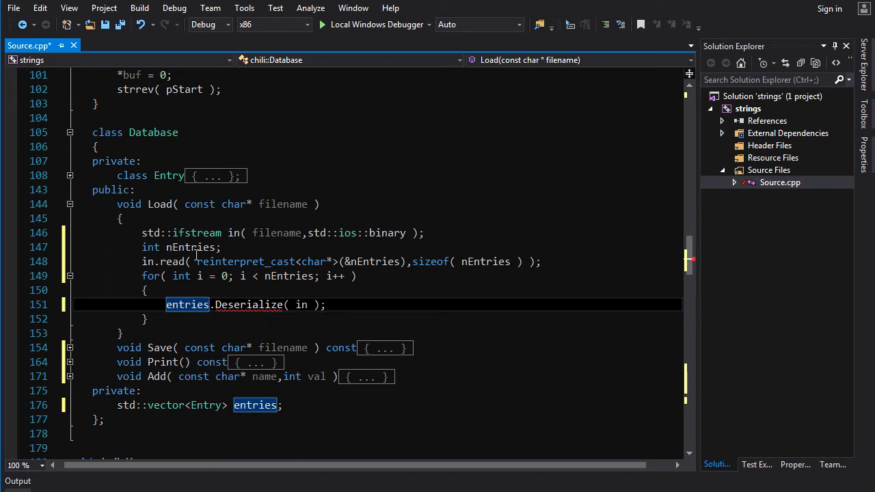
{"action": "mouse_move", "coordinate": [171, 262]}
{"action": "type", "text": "e"}
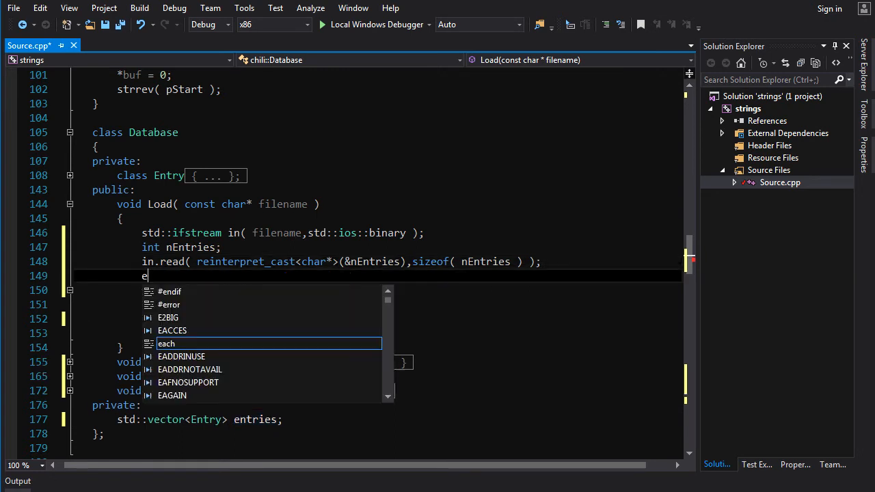
Step: Call entries.resize( nEntries ); and rewrite the loop as for( auto& e : entries ), dropping entries[i]
{"action": "type", "text": "ntries"}
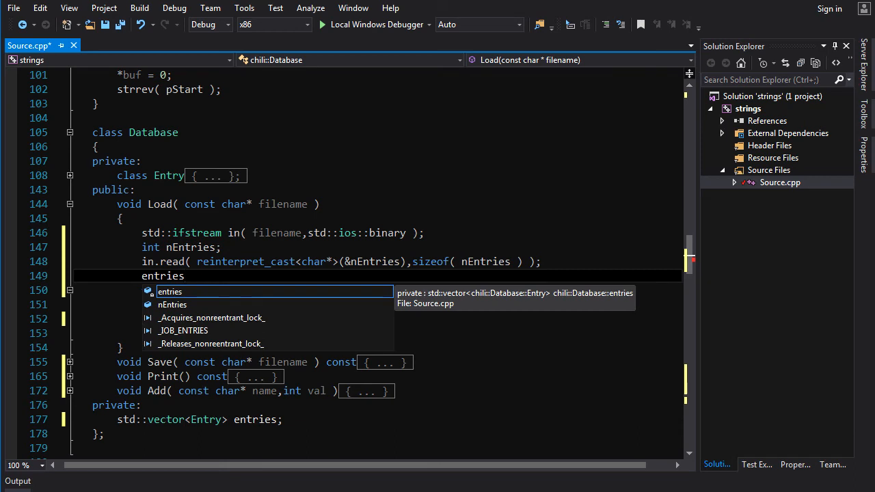
{"action": "type", "text": ".resize( nEntries"}
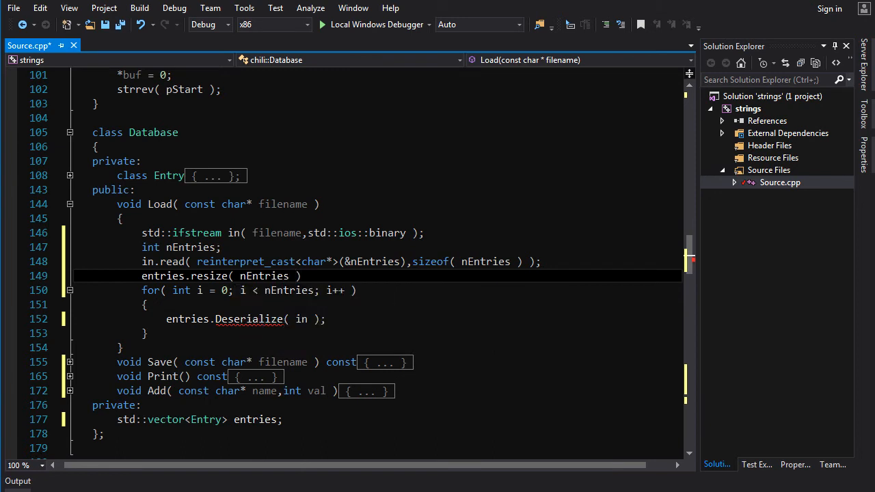
{"action": "type", "text": ";"}
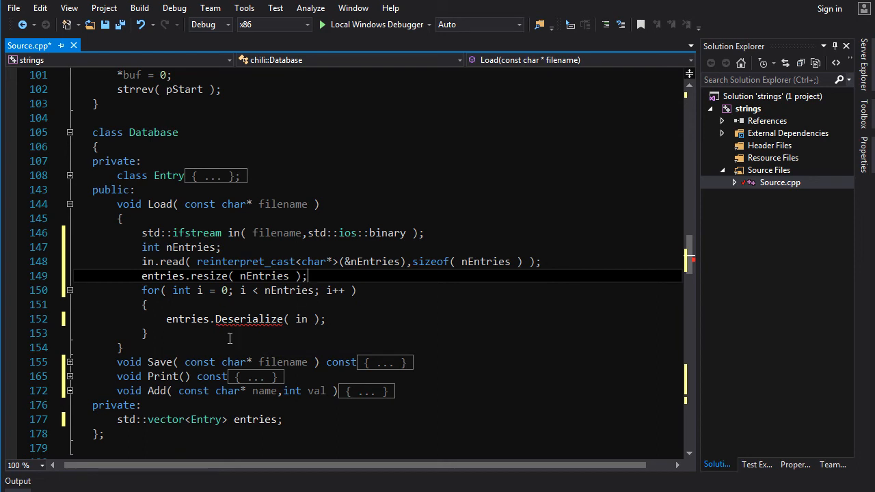
{"action": "type", "text": "[i"}
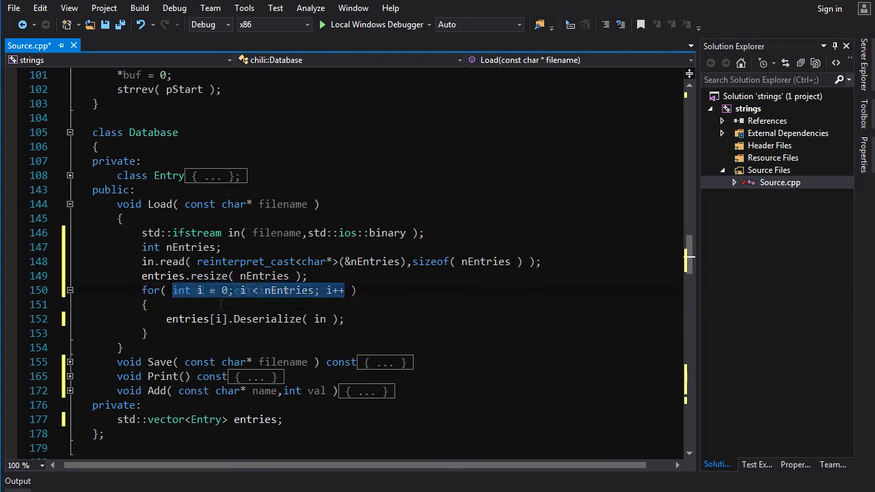
{"action": "type", "text": "auto e : entries )"}
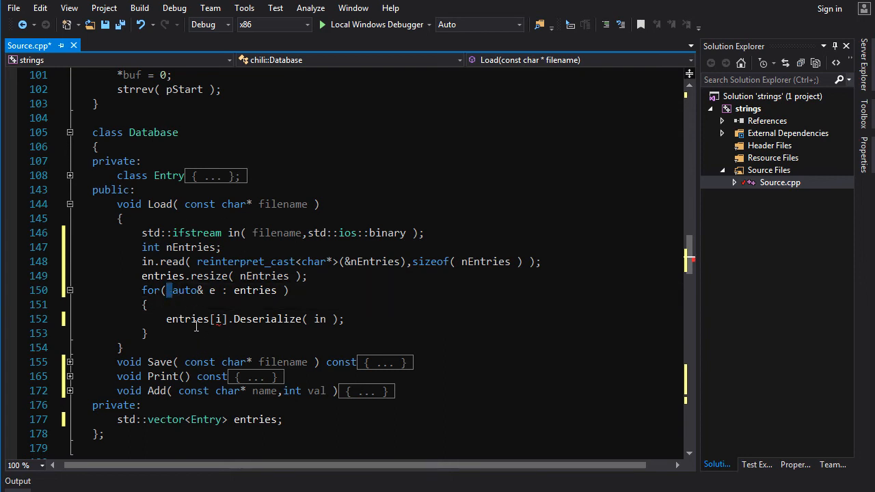
{"action": "double_click", "coordinate": [186, 319]}
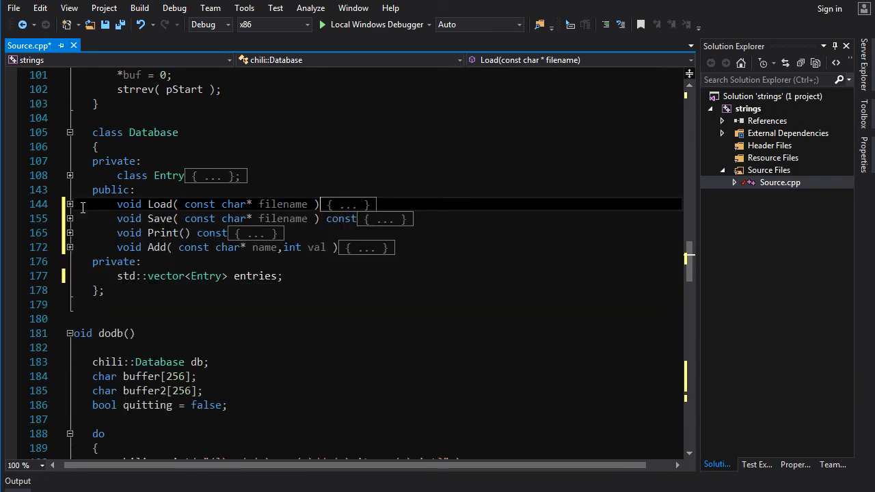
Step: Scroll through Source.cpp before launching the console app with F5
{"action": "scroll", "scroll_direction": "down", "scroll_amount": 3}
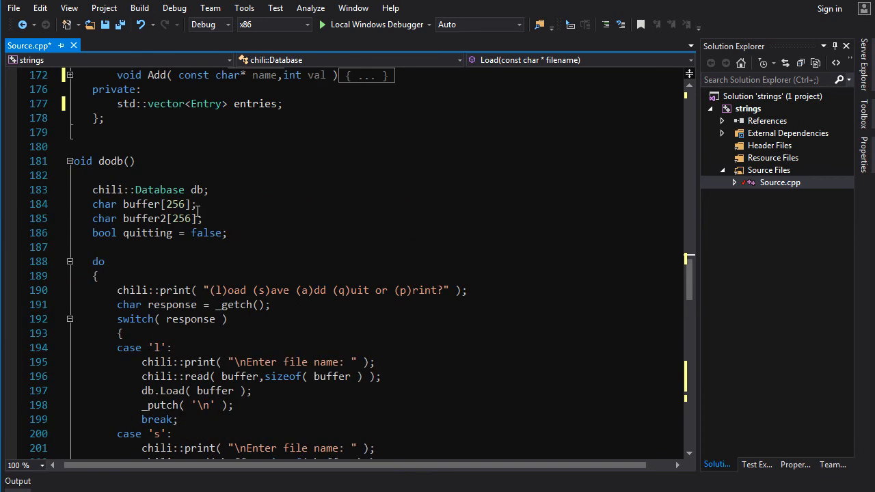
{"action": "scroll", "scroll_direction": "down", "scroll_amount": 3}
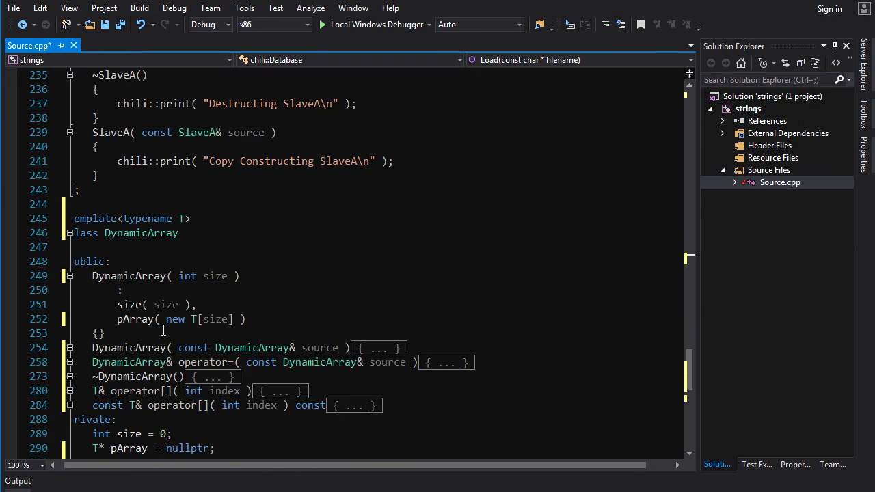
{"action": "scroll", "scroll_direction": "down", "scroll_amount": 3}
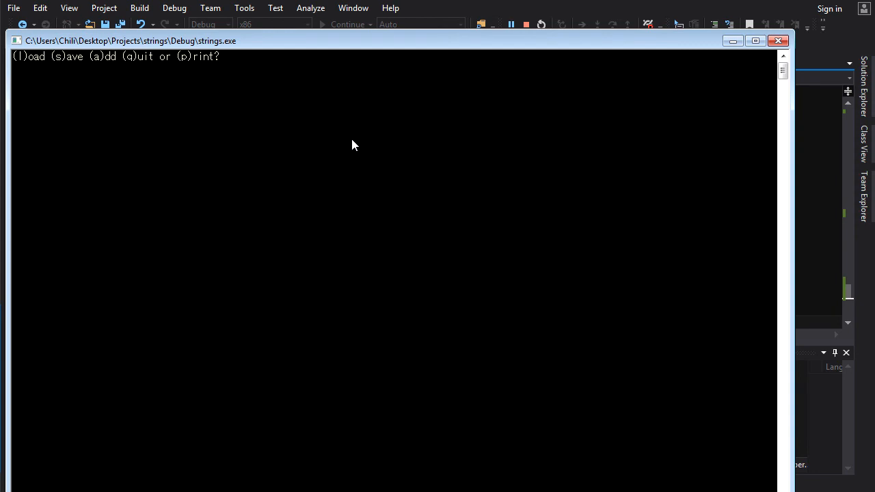
Step: Add entries sdjf (32) and jkl (11), print the chart, and save to aaa.txt
{"action": "type", "text": "sdjf"}
{"action": "type", "text": "32"}
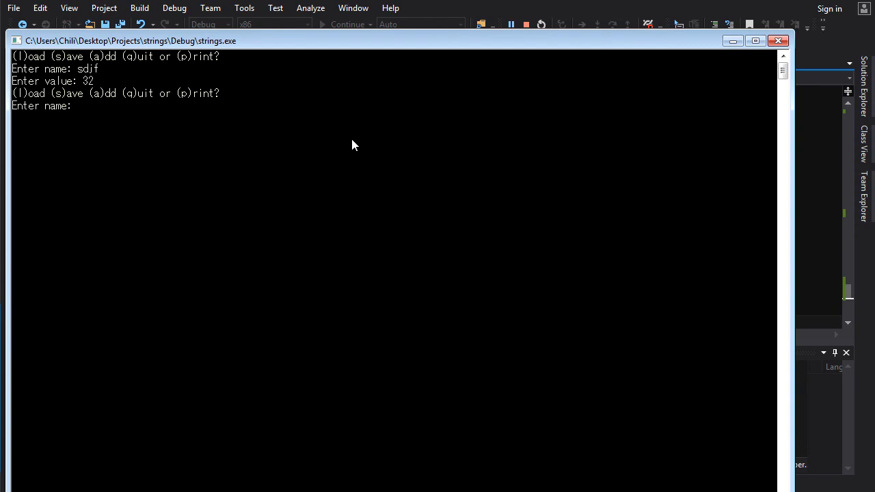
{"action": "type", "text": "jkl"}
{"action": "type", "text": "11"}
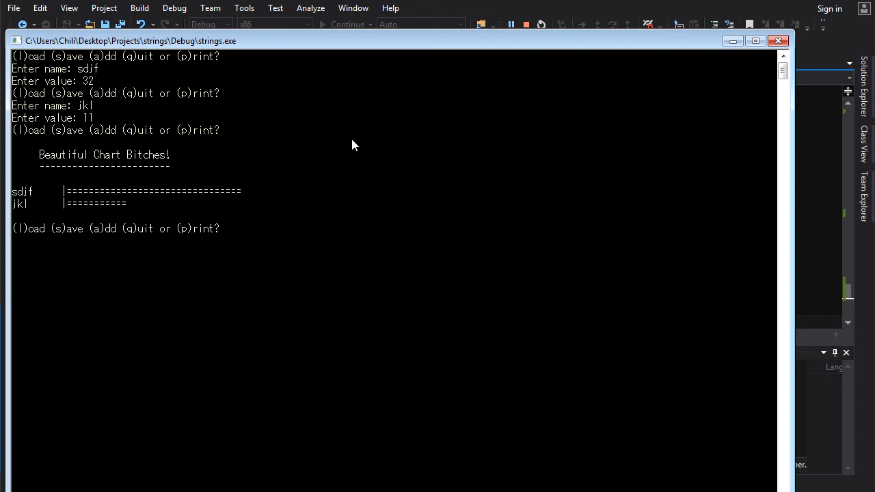
{"action": "type", "text": "l"}
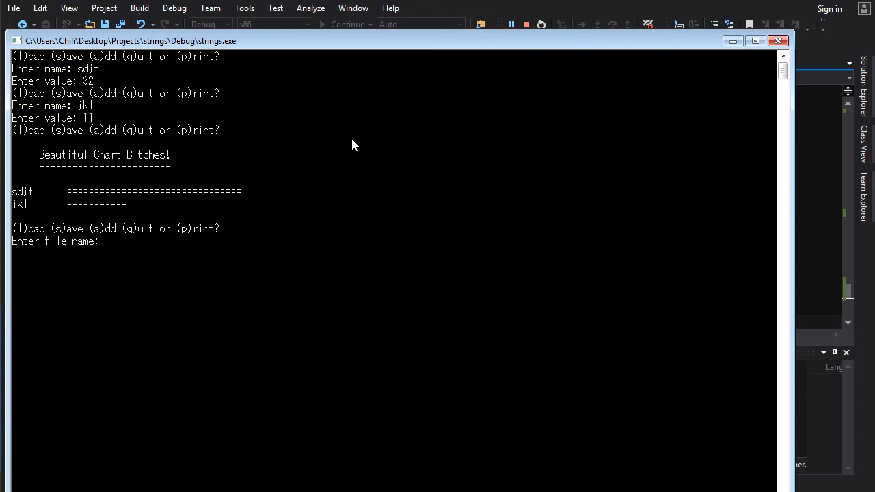
{"action": "type", "text": "aaa"}
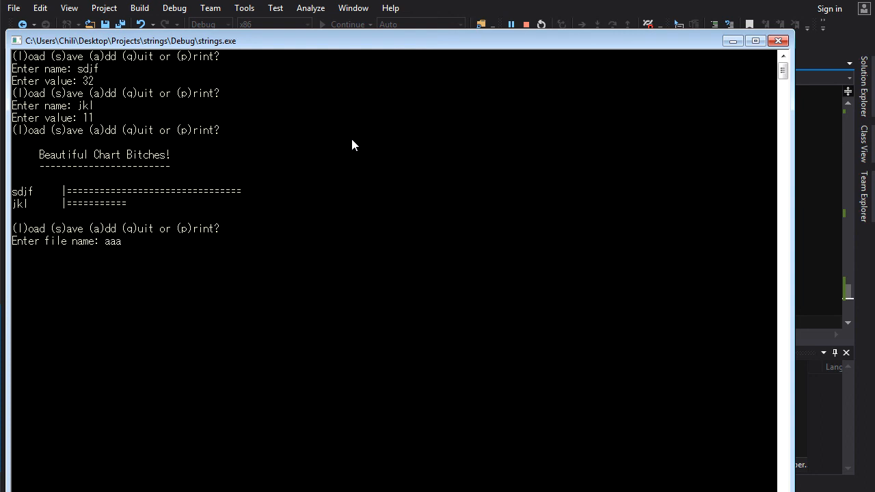
{"action": "type", "text": ".txt"}
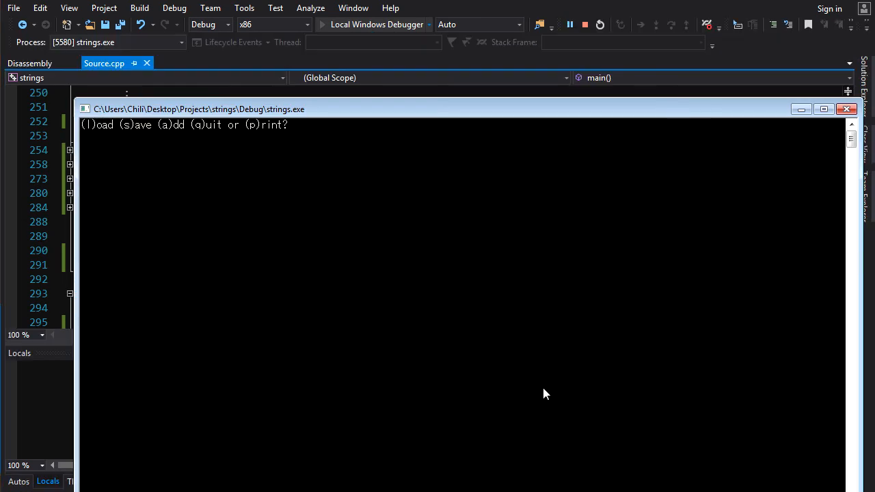
Step: Load the file aaa into the relaunched console app
{"action": "type", "text": "aaa"}
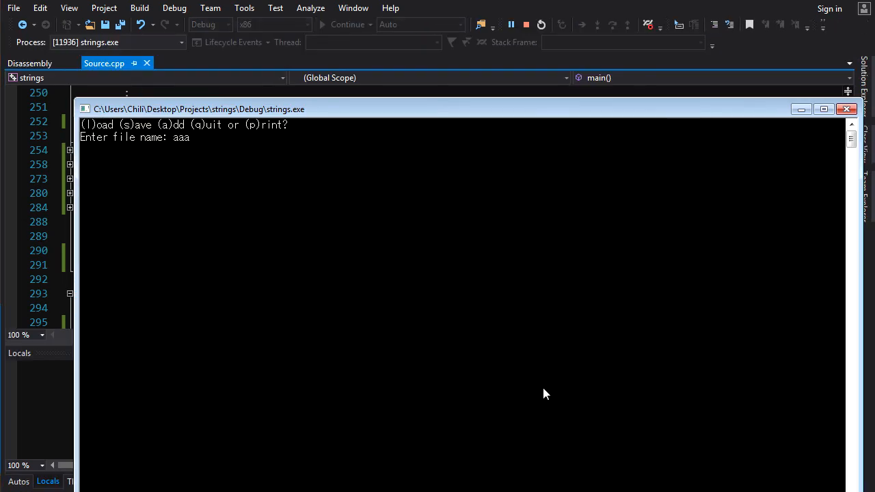